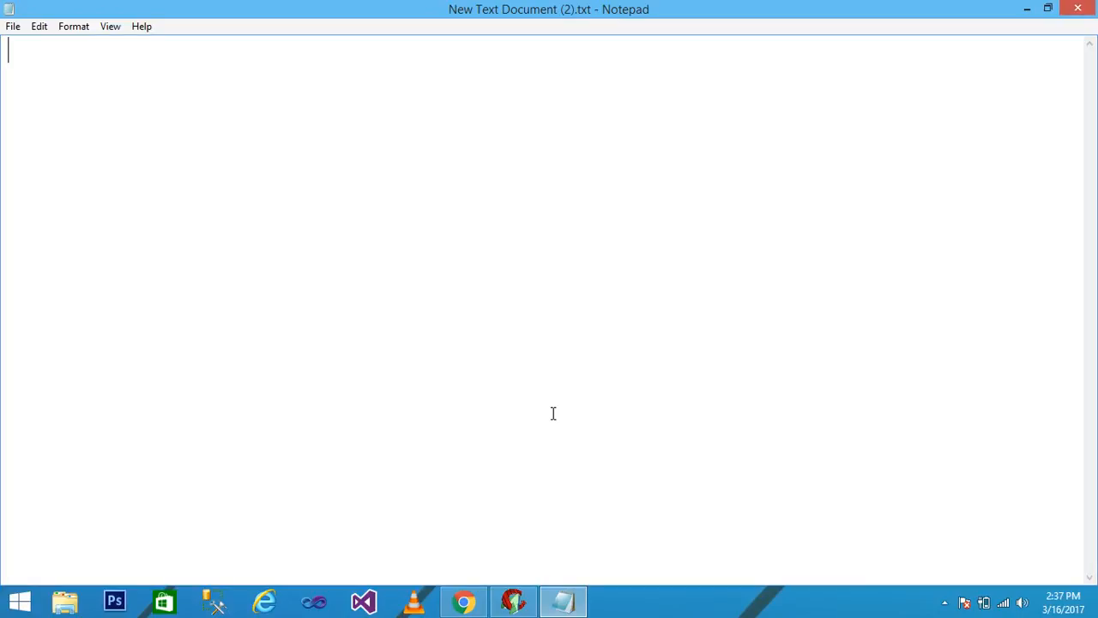
{"action": "mouse_move", "coordinate": [541, 477]}
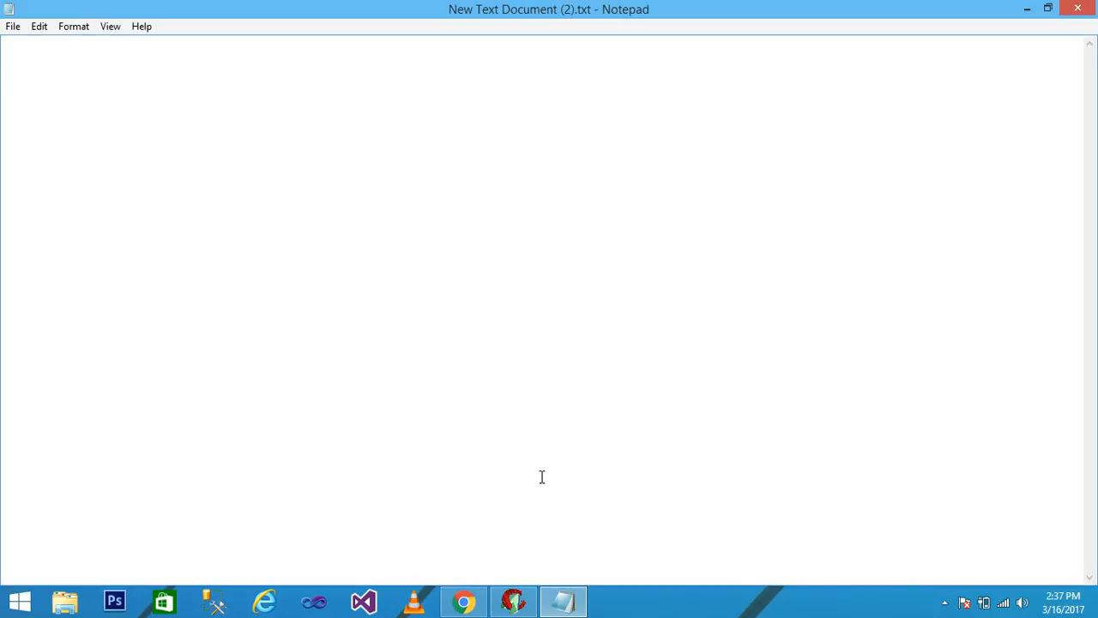
{"action": "mouse_move", "coordinate": [513, 601]}
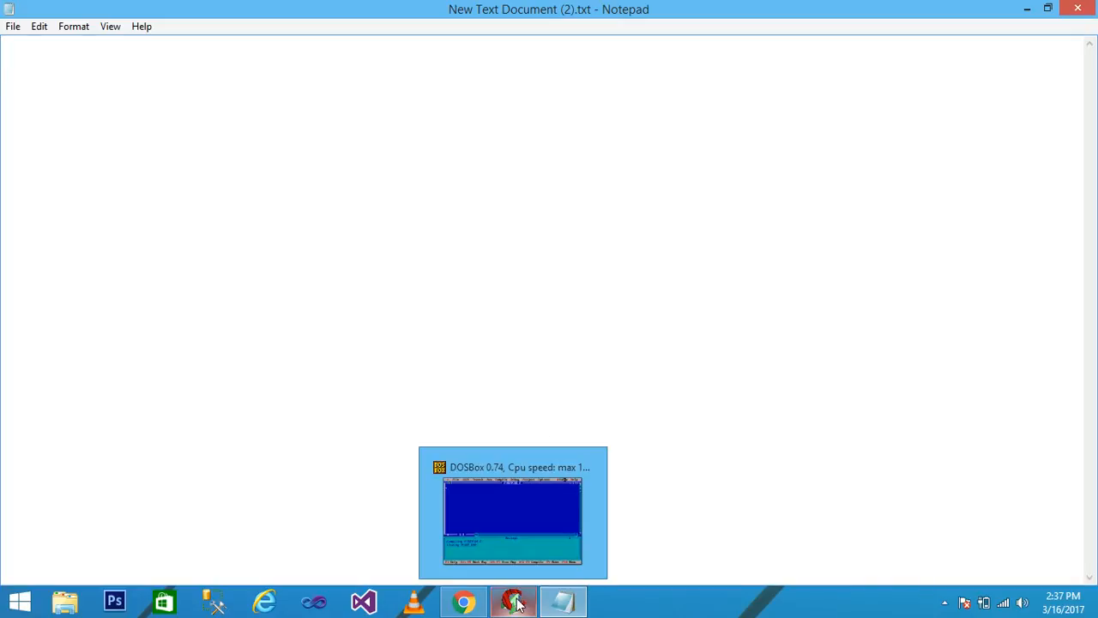
Switch to the Turbo C++ editor and add #include<stdio.h>
{"action": "left_click", "coordinate": [512, 512]}
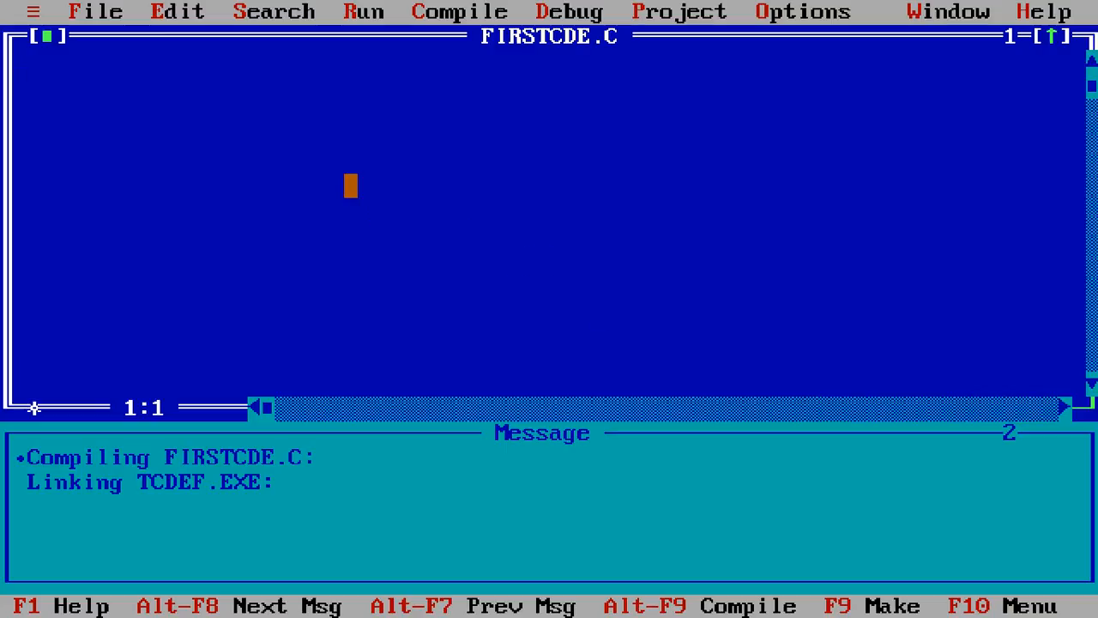
{"action": "type", "text": "#in"}
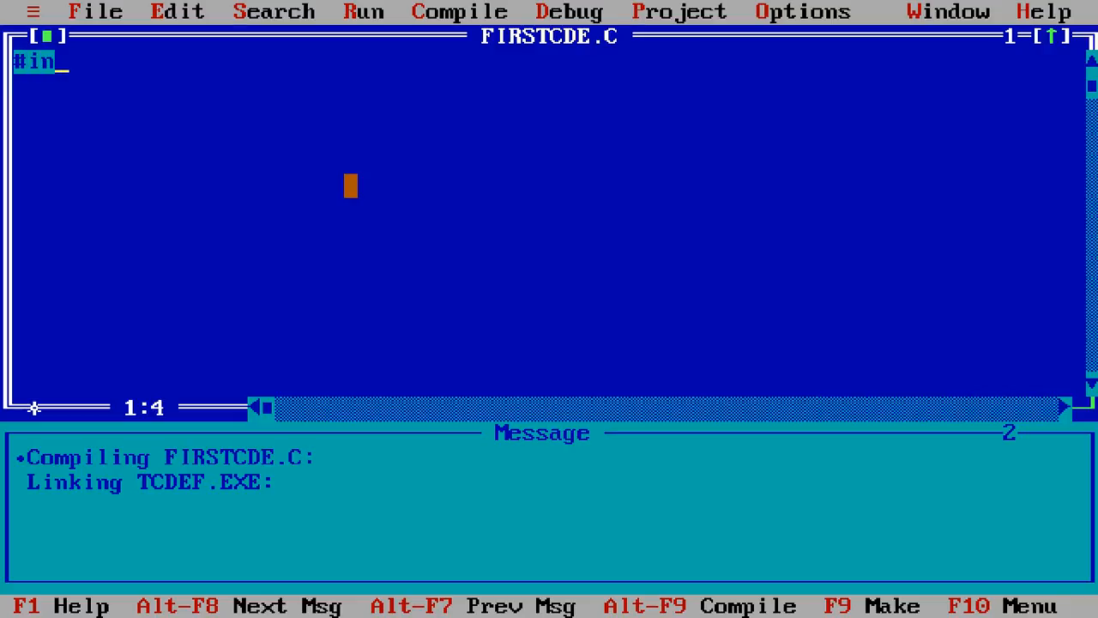
{"action": "type", "text": "clude"}
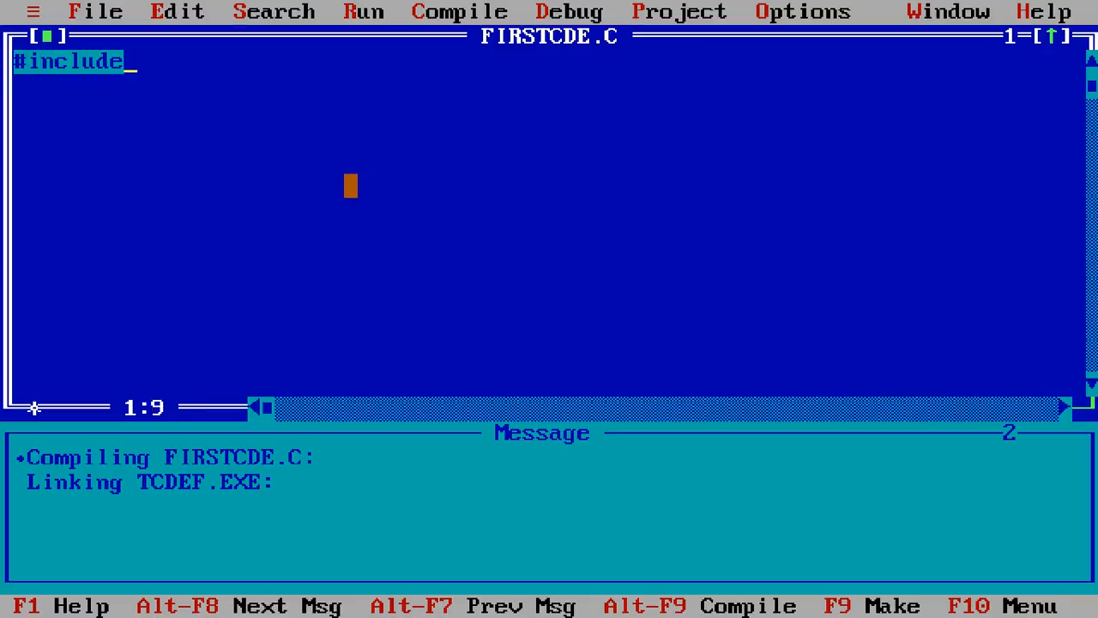
{"action": "type", "text": "<stdio.h>"}
{"action": "type", "text": "#"}
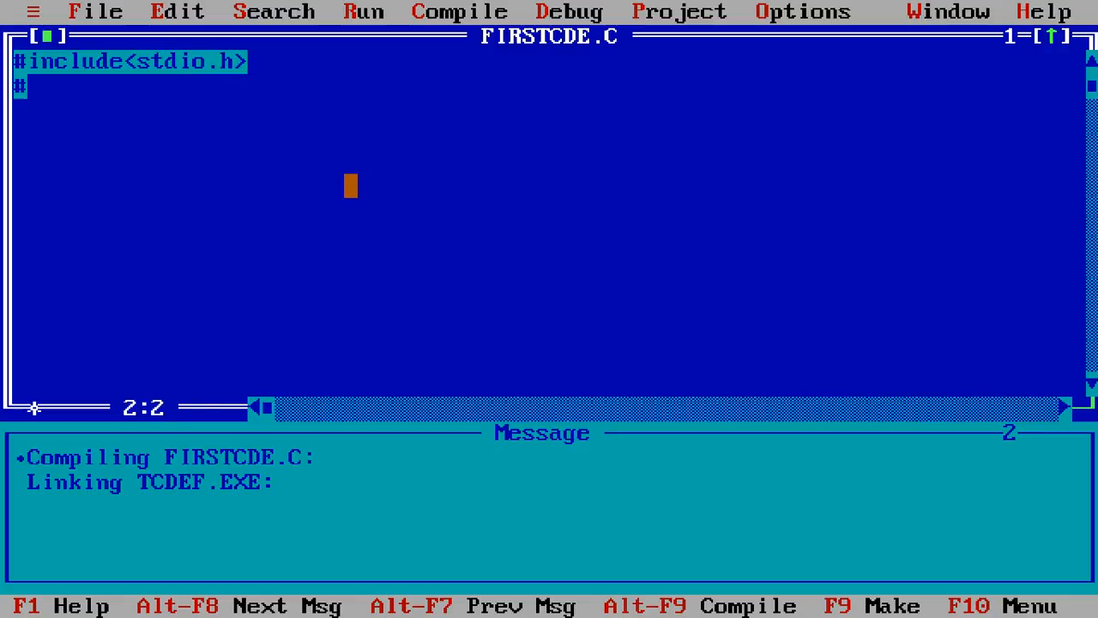
Add #include<conio.h> and #define PI 3.14 on their own lines
{"action": "type", "text": "include"}
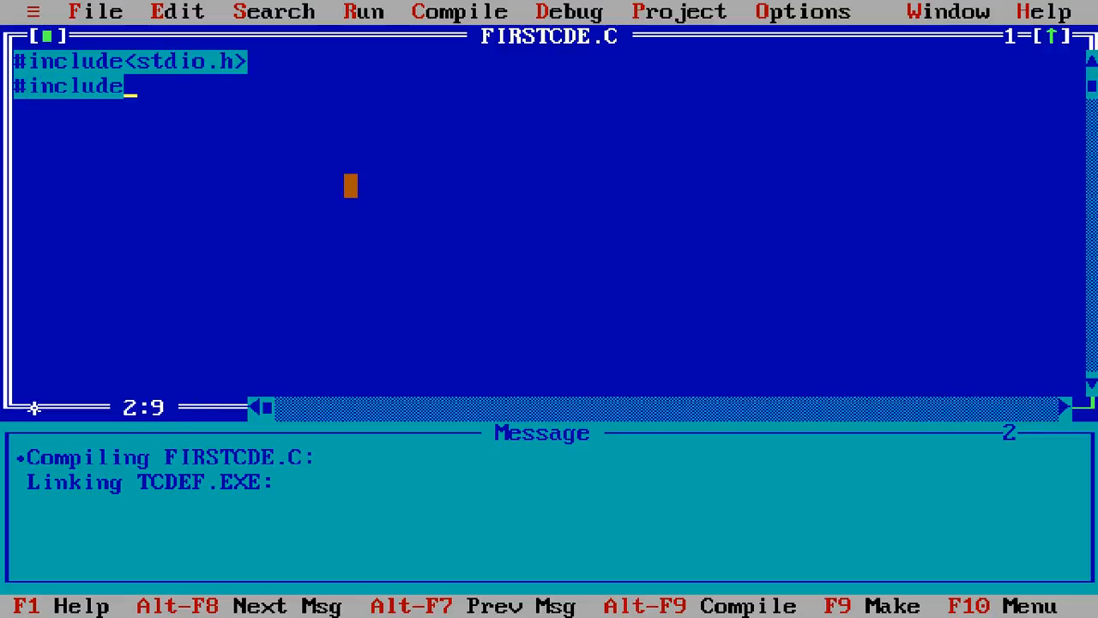
{"action": "type", "text": "<coni"}
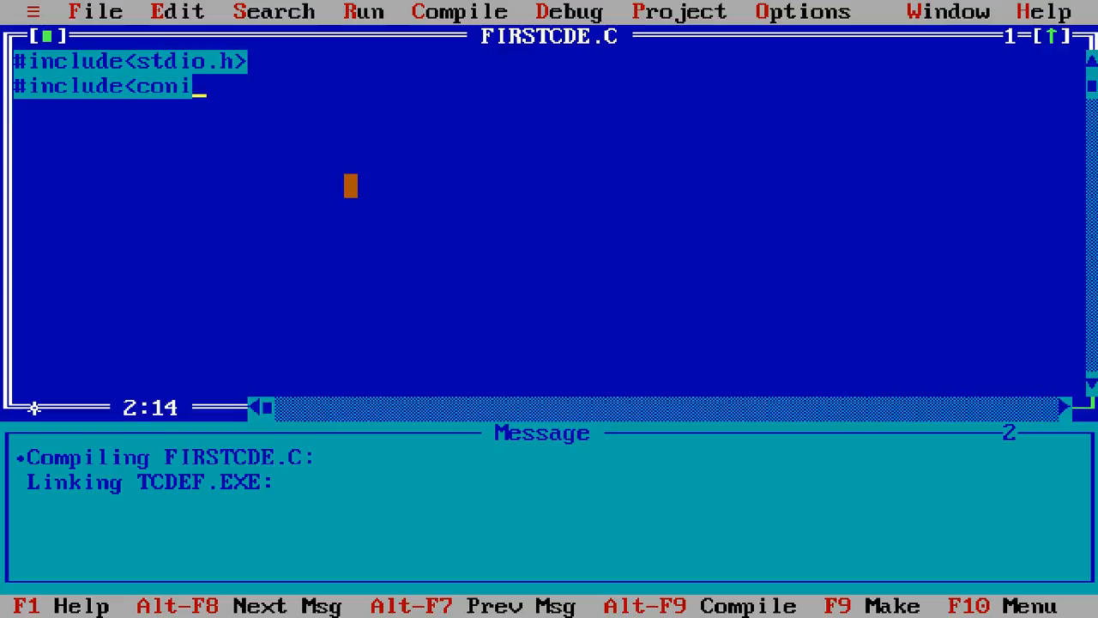
{"action": "type", "text": "o.h>"}
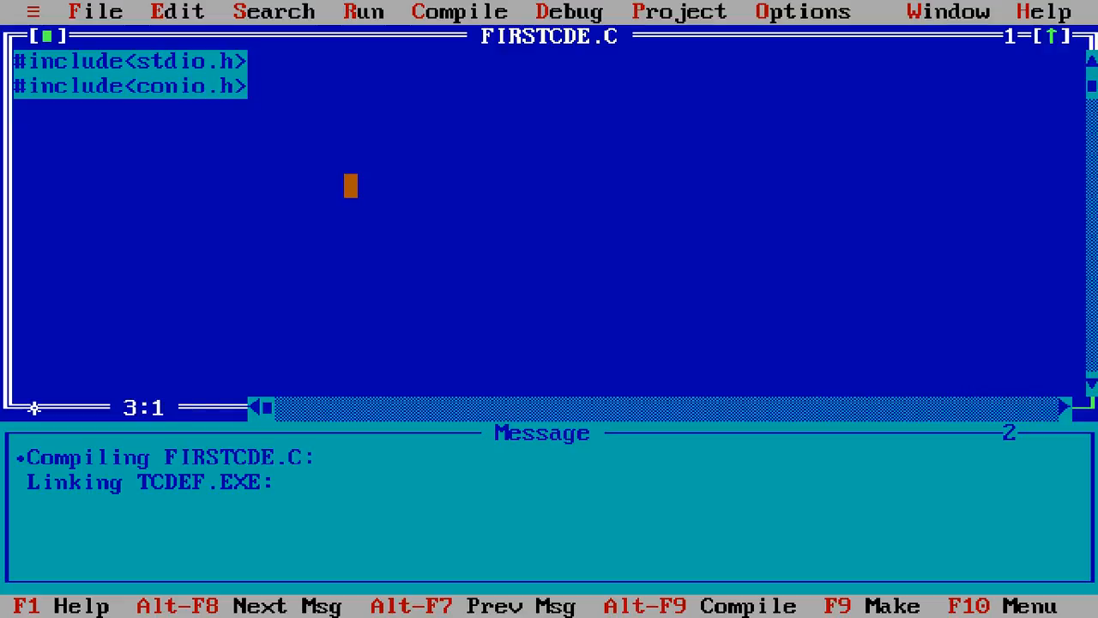
{"action": "type", "text": "#define P"}
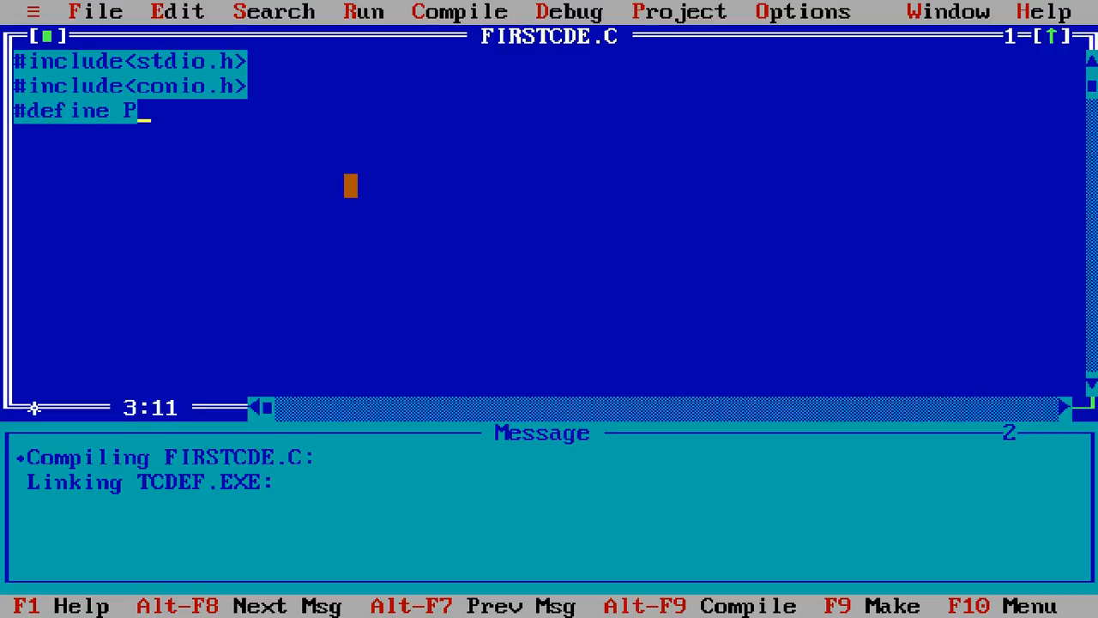
{"action": "type", "text": "I 3"}
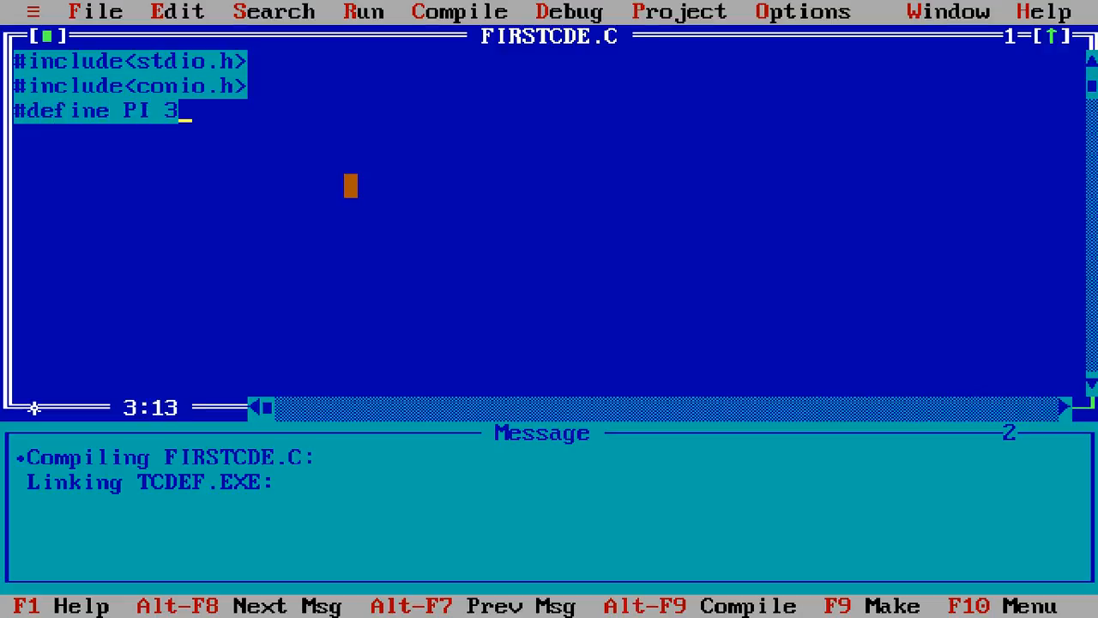
{"action": "type", "text": ".14"}
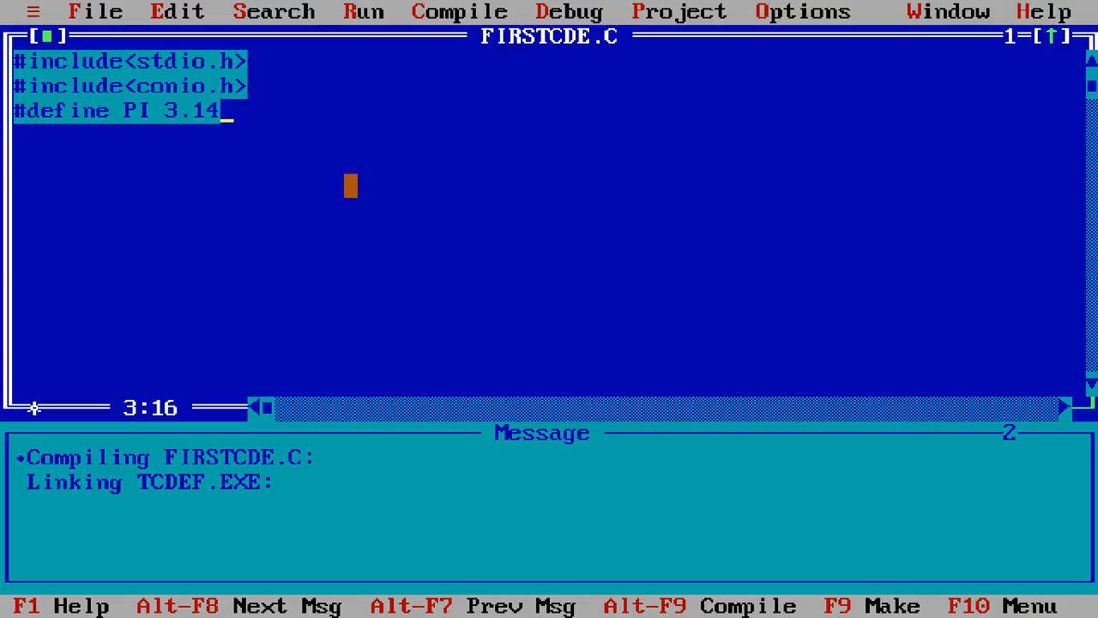
Write void main() with braces and declare int r; inside it
{"action": "type", "text": "void"}
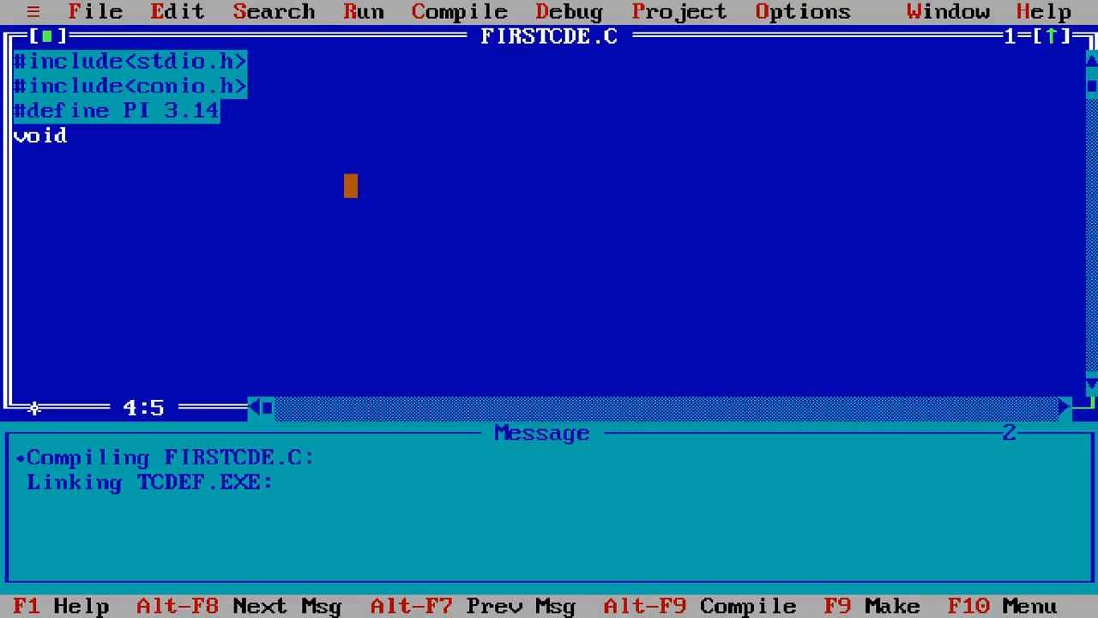
{"action": "type", "text": "main()"}
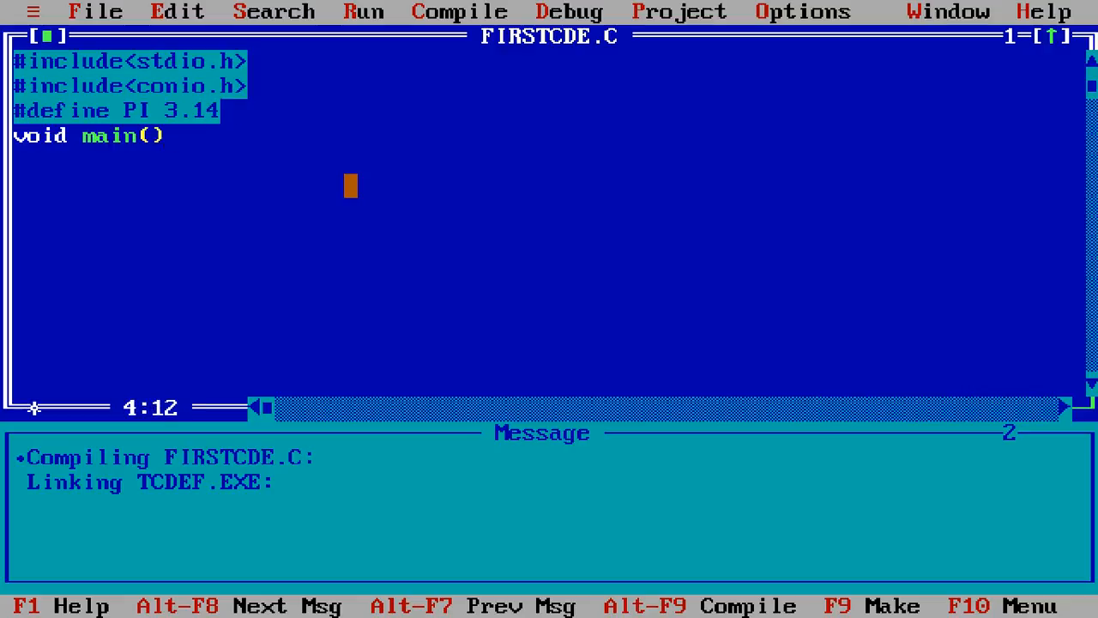
{"action": "type", "text": "{}"}
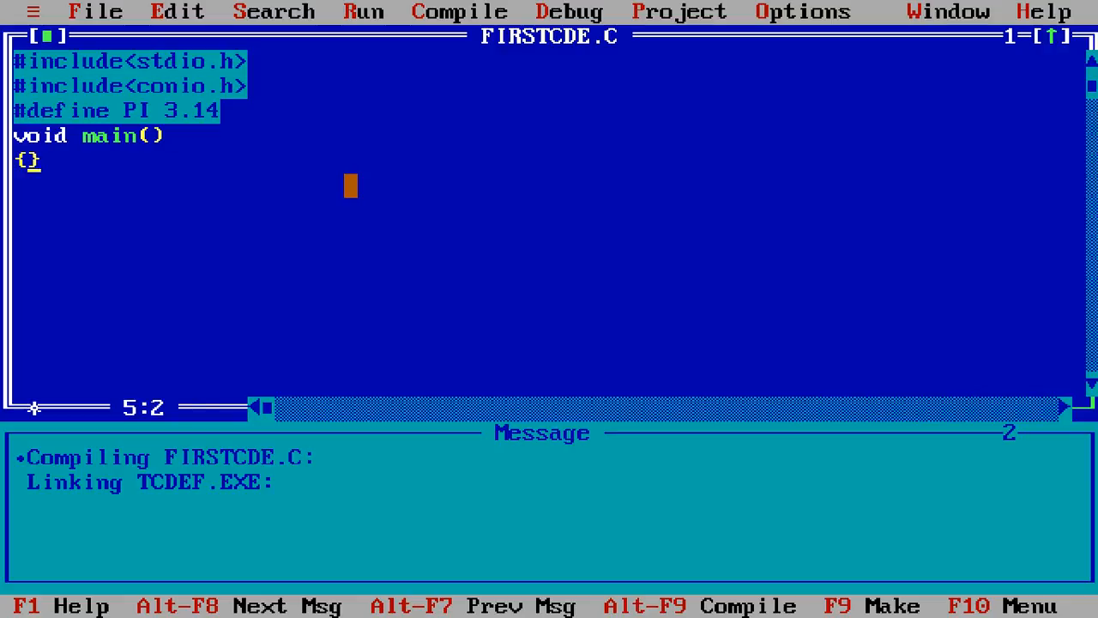
{"action": "key", "text": "Enter"}
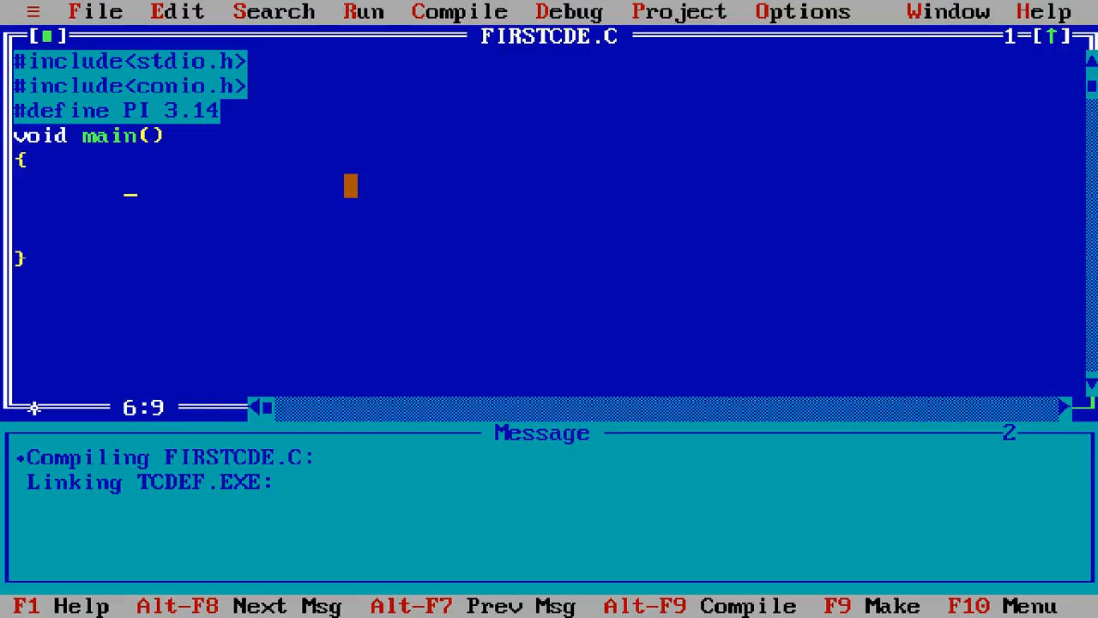
{"action": "type", "text": "int r"}
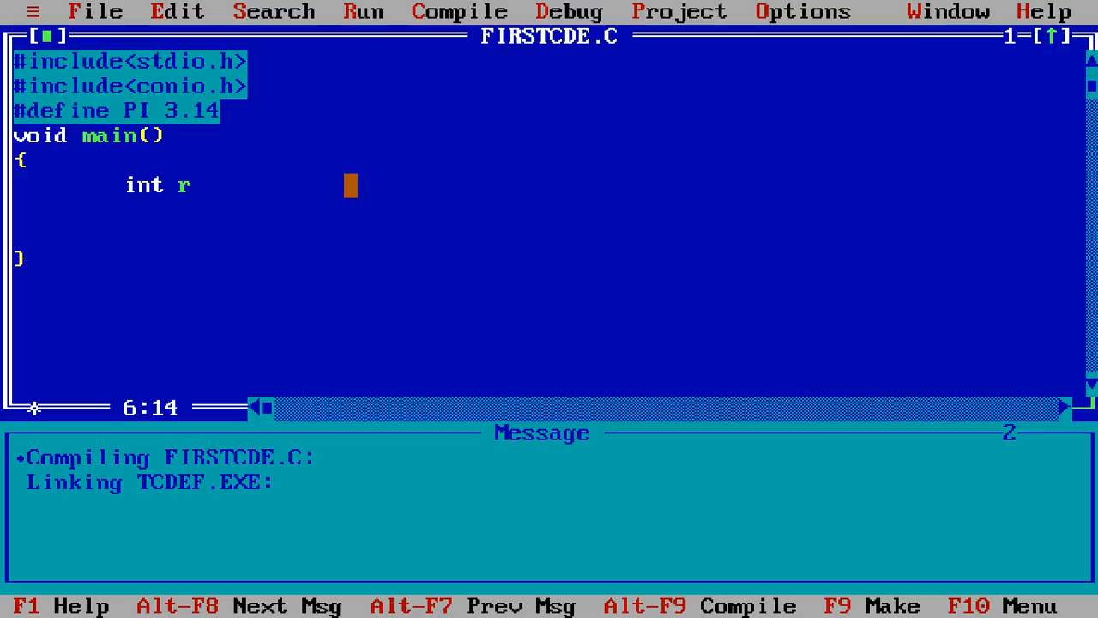
{"action": "type", "text": ";"}
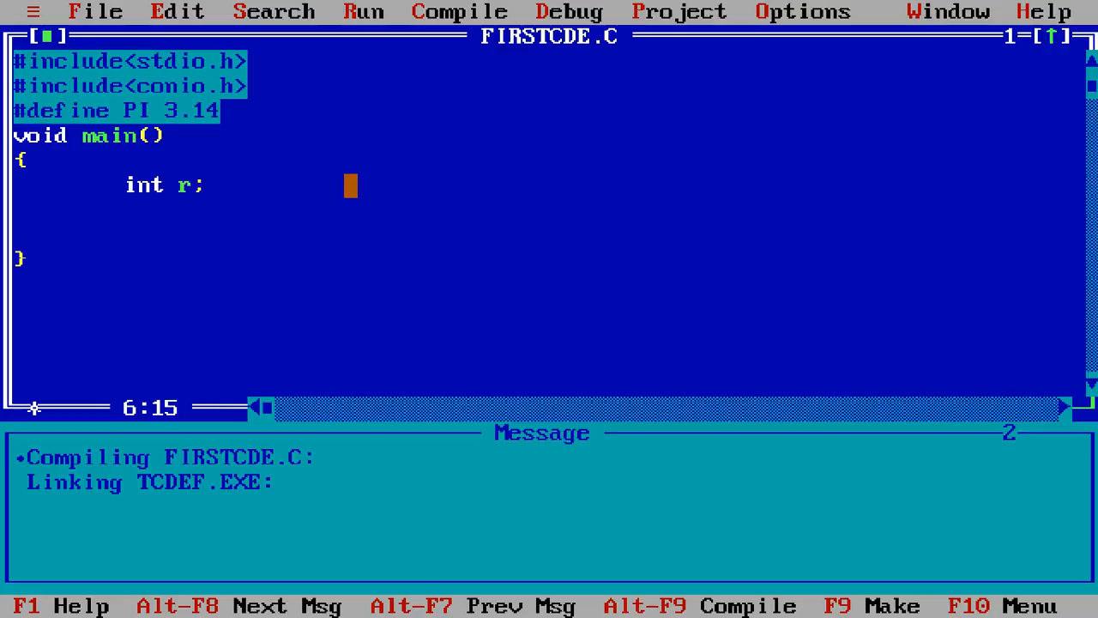
Add a printf prompt "\nEnter the value for radius"
{"action": "type", "text": "printf"}
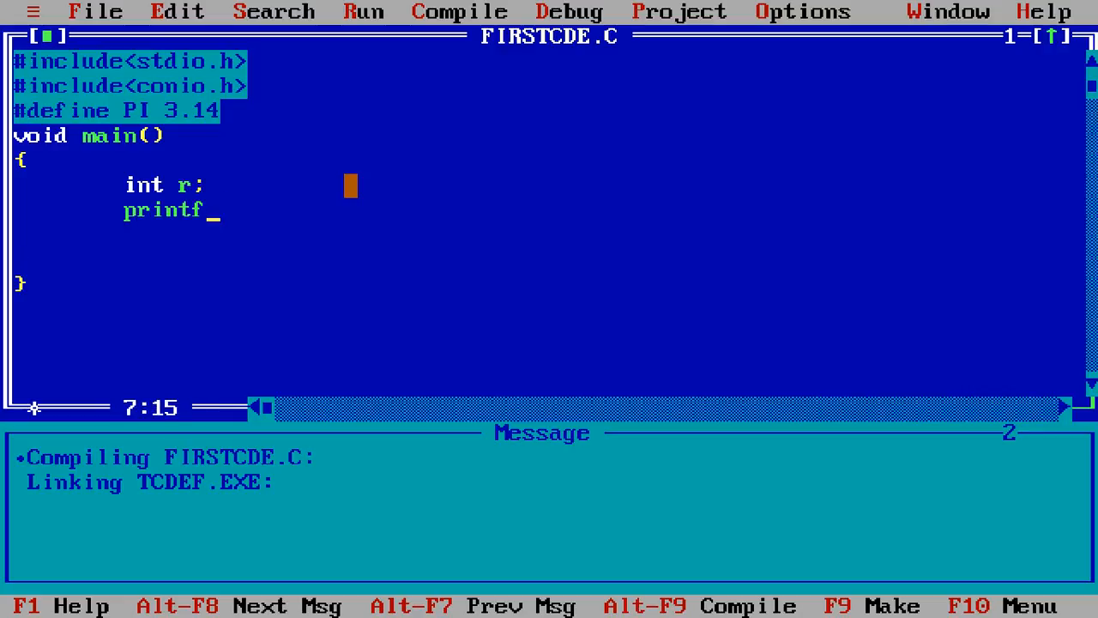
{"action": "type", "text": "();"}
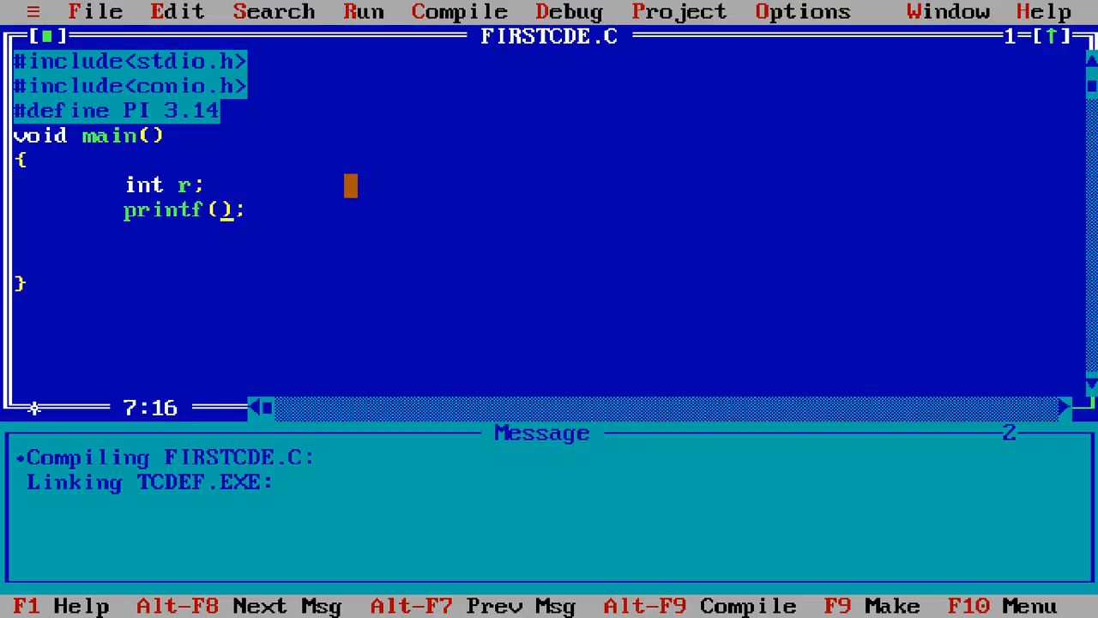
{"action": "type", "text": "\"\\nE\""}
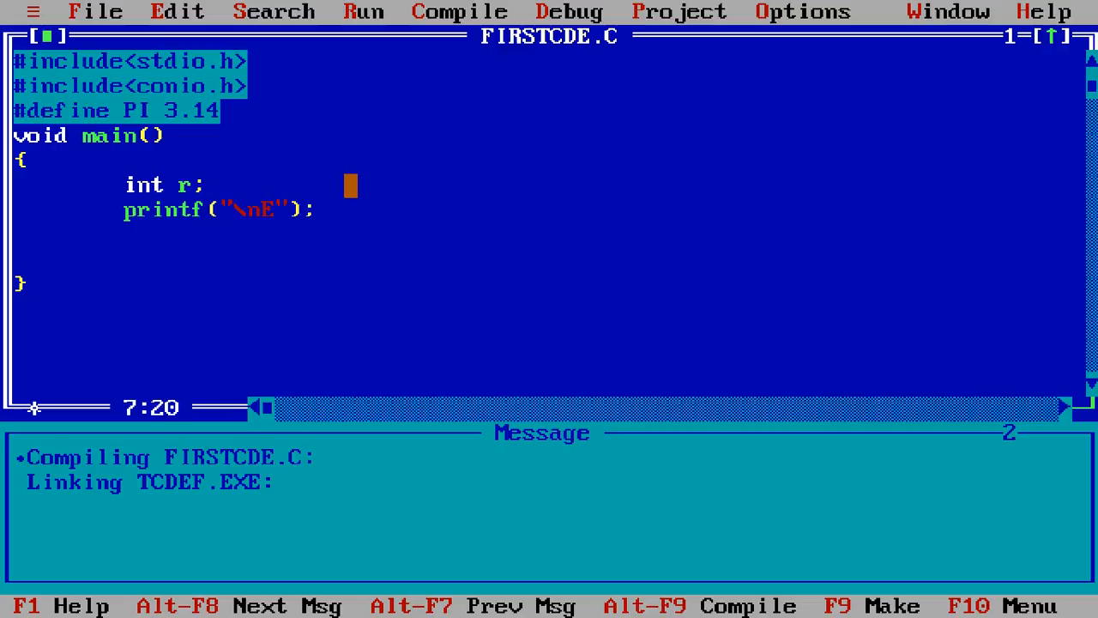
{"action": "type", "text": "nter the valu"}
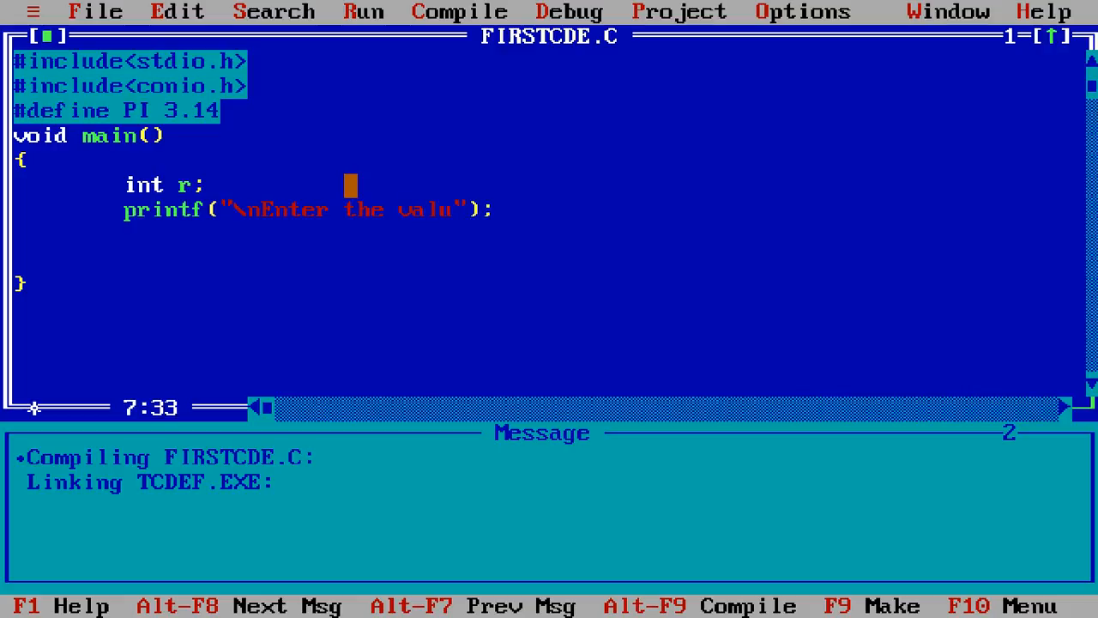
{"action": "type", "text": "for radiu"}
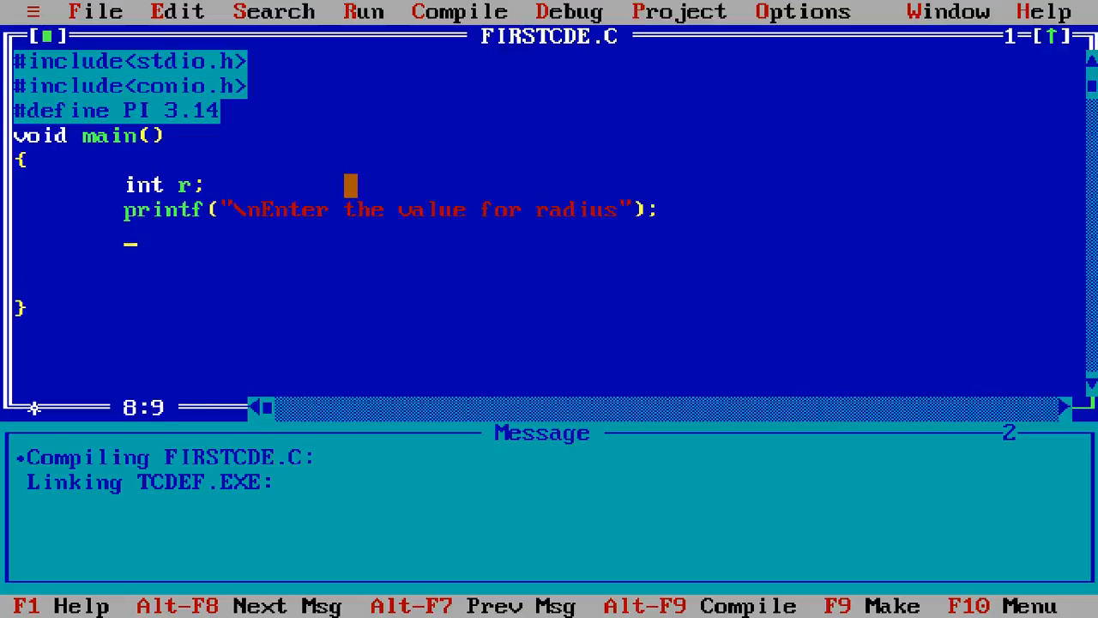
Read the radius with scanf("%d",&r);
{"action": "type", "text": "scanf()"}
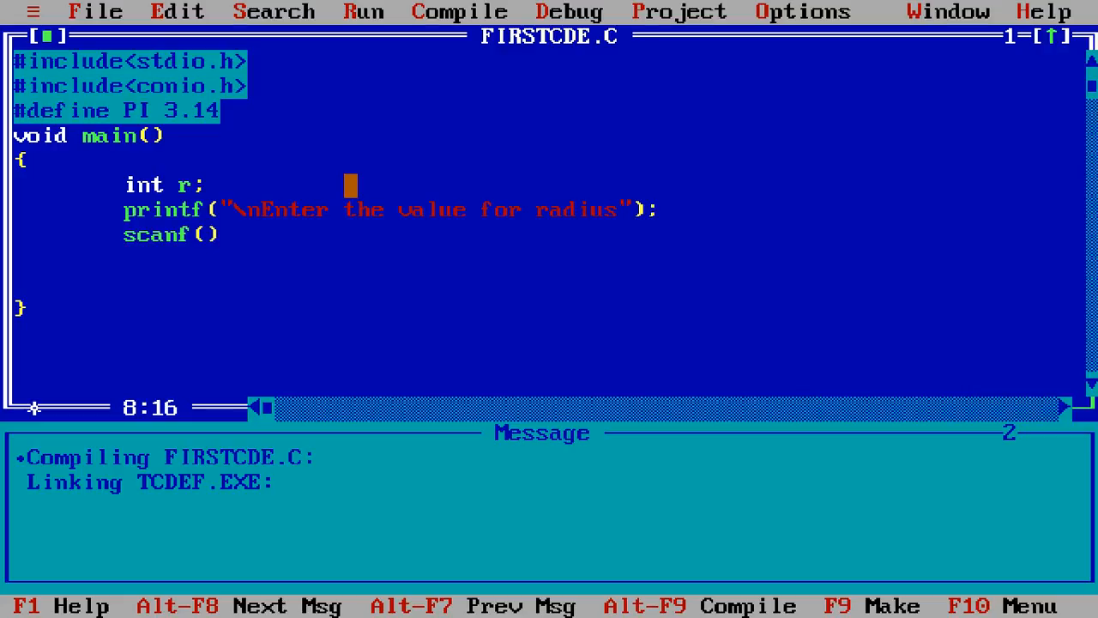
{"action": "type", "text": "\"\""}
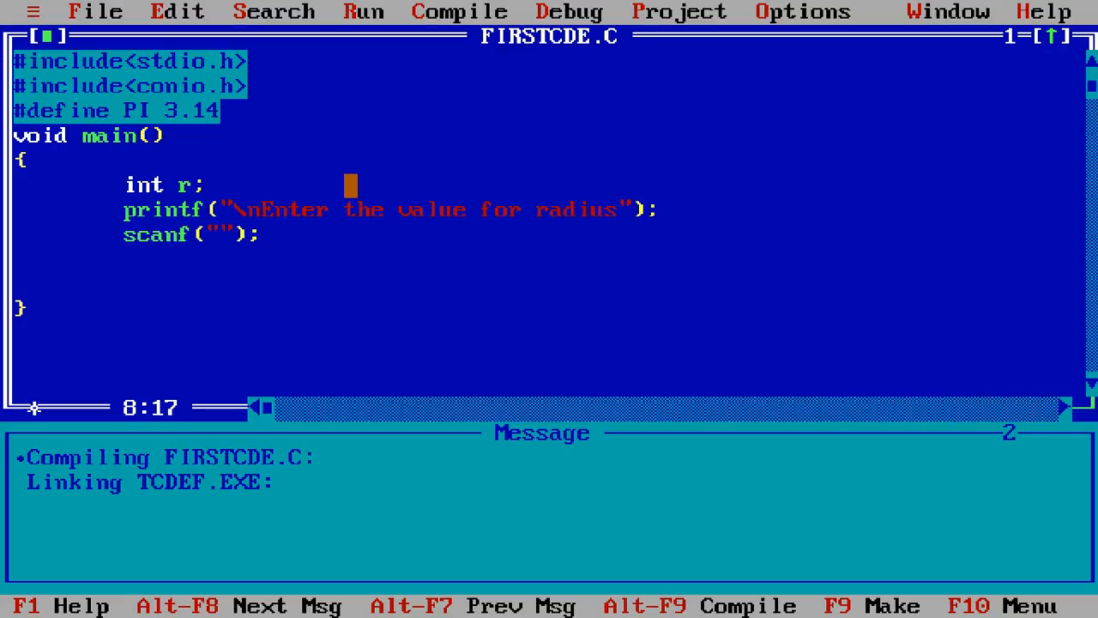
{"action": "type", "text": "%d"}
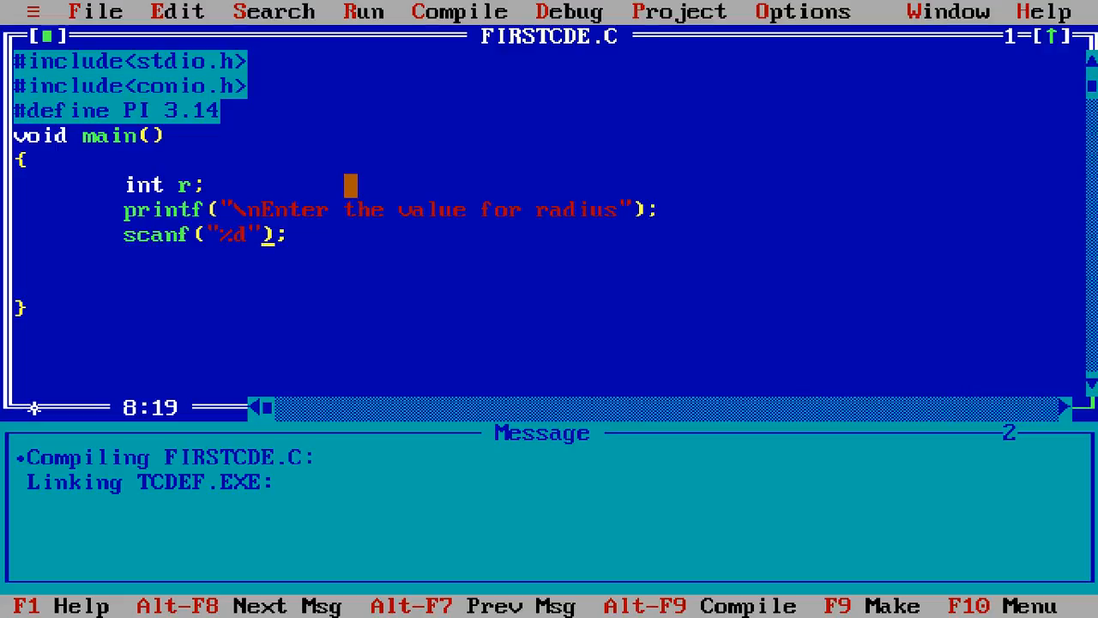
{"action": "type", "text": ",&"}
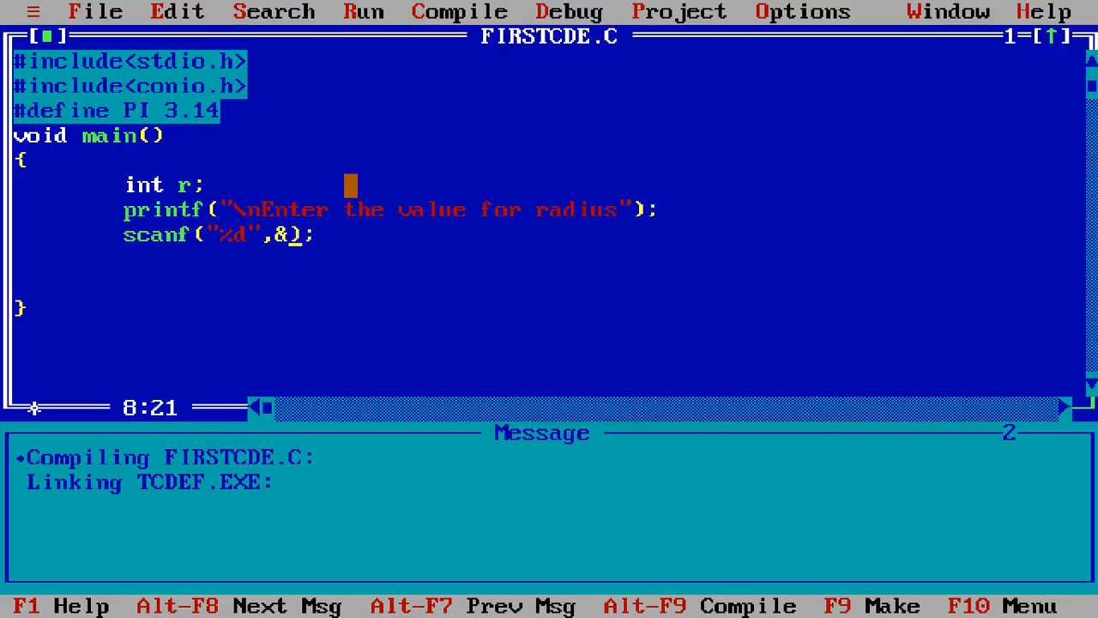
{"action": "type", "text": "r"}
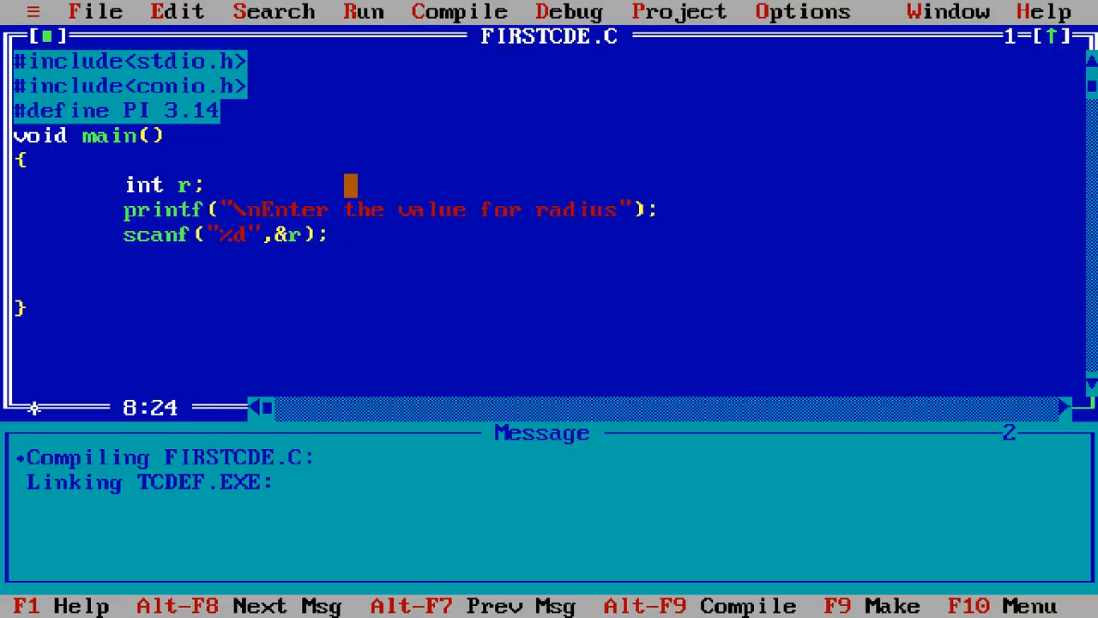
Add printf("\nArea=%f",(PI*r*r)); to print the circle area
{"action": "type", "text": "printf"}
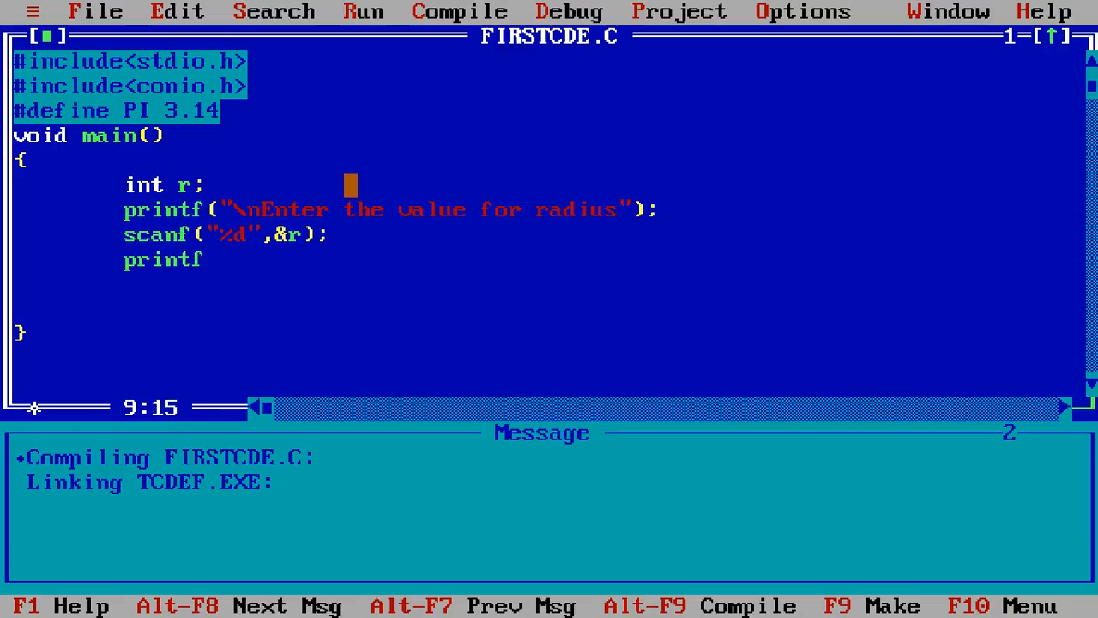
{"action": "type", "text": "();"}
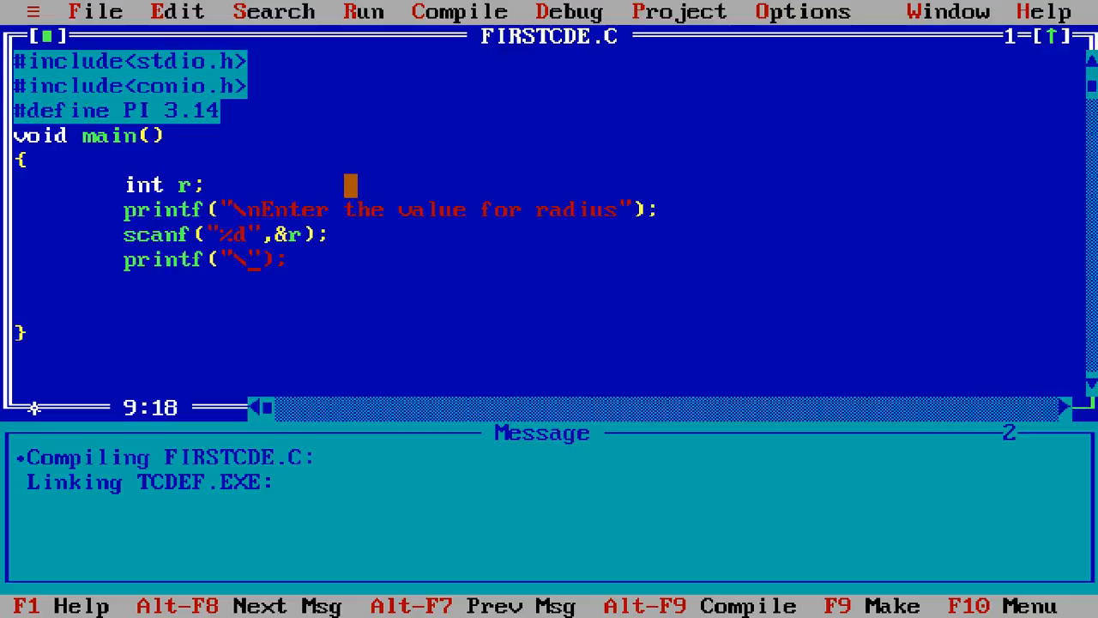
{"action": "type", "text": "nA"}
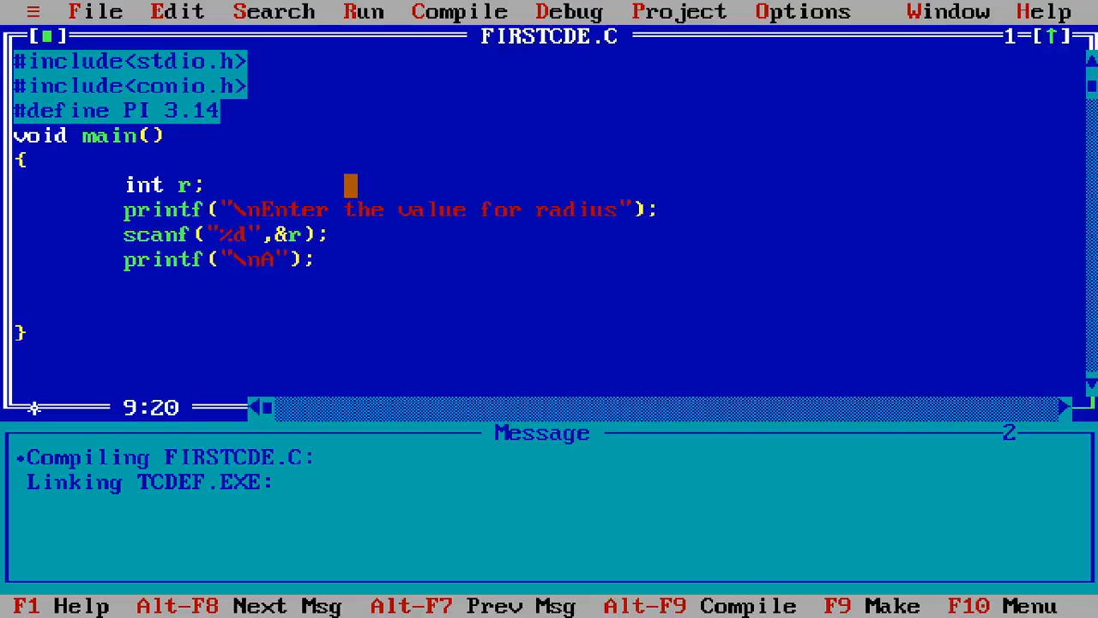
{"action": "type", "text": "rea="}
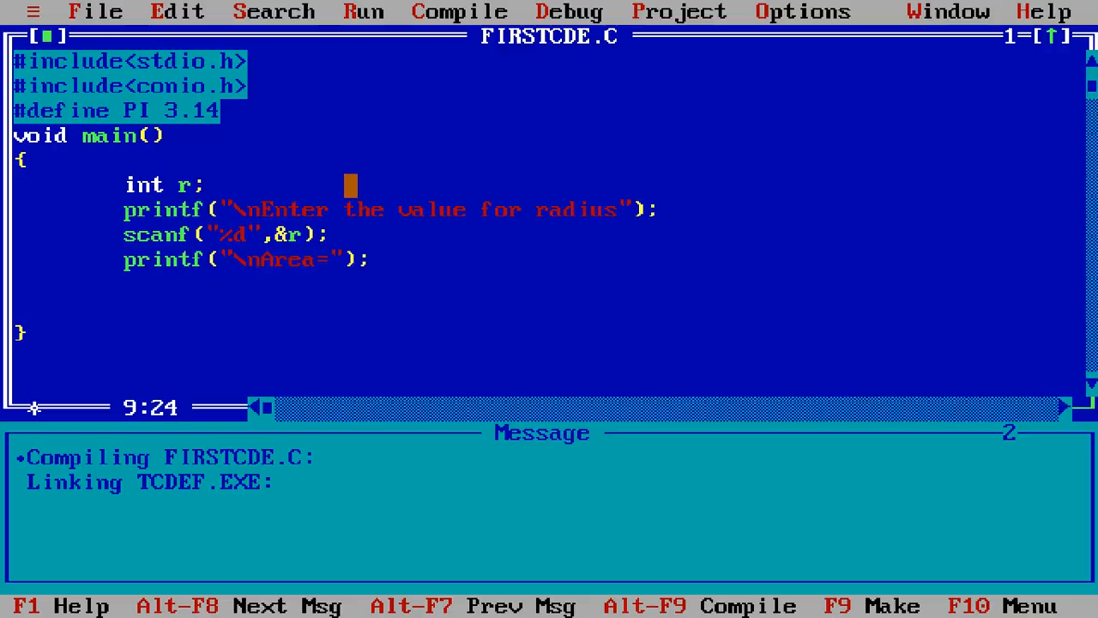
{"action": "type", "text": "%f"}
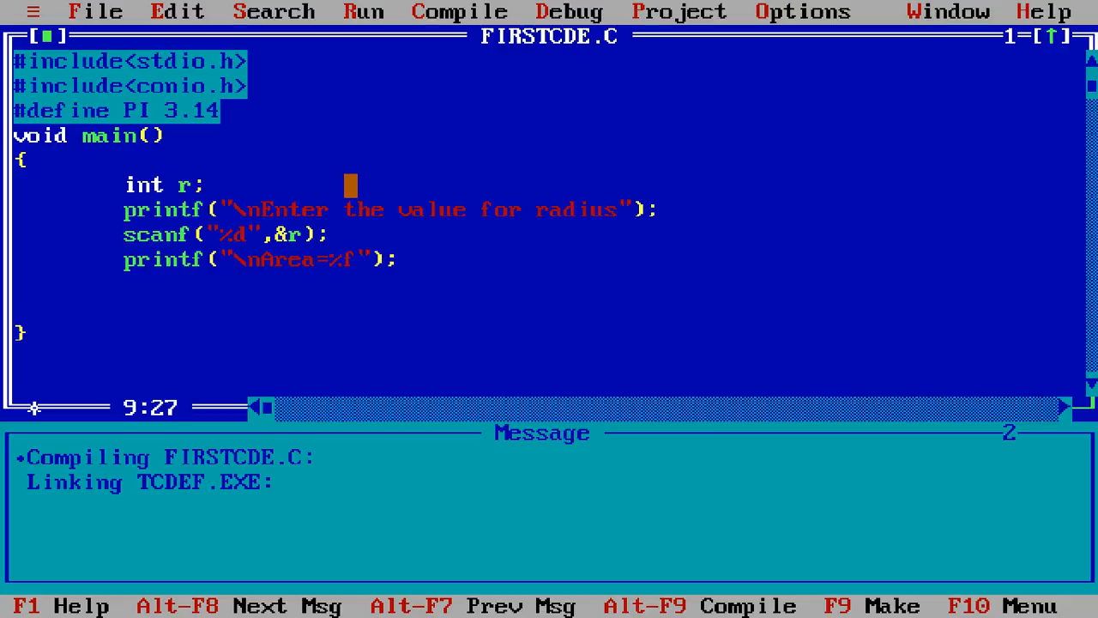
{"action": "type", "text": ","}
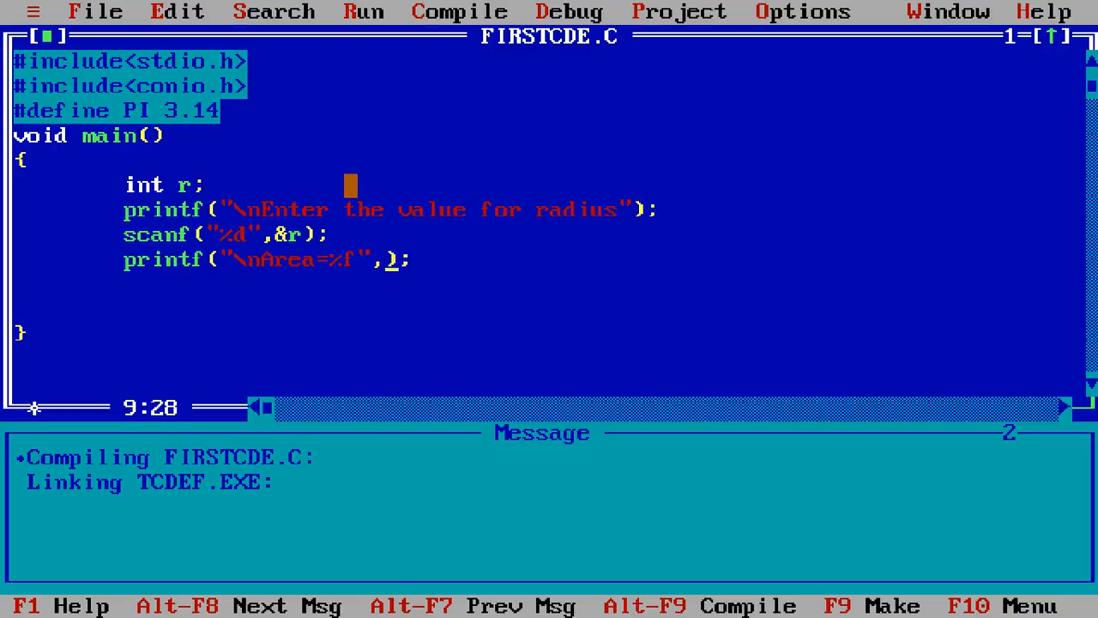
{"action": "type", "text": "(PI"}
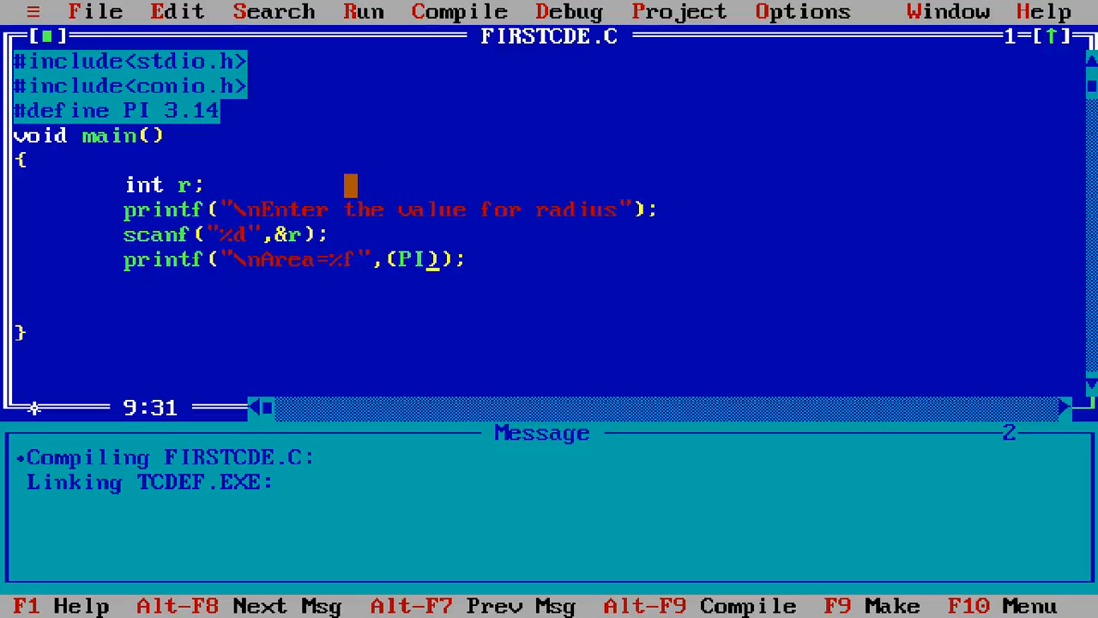
{"action": "type", "text": "*r"}
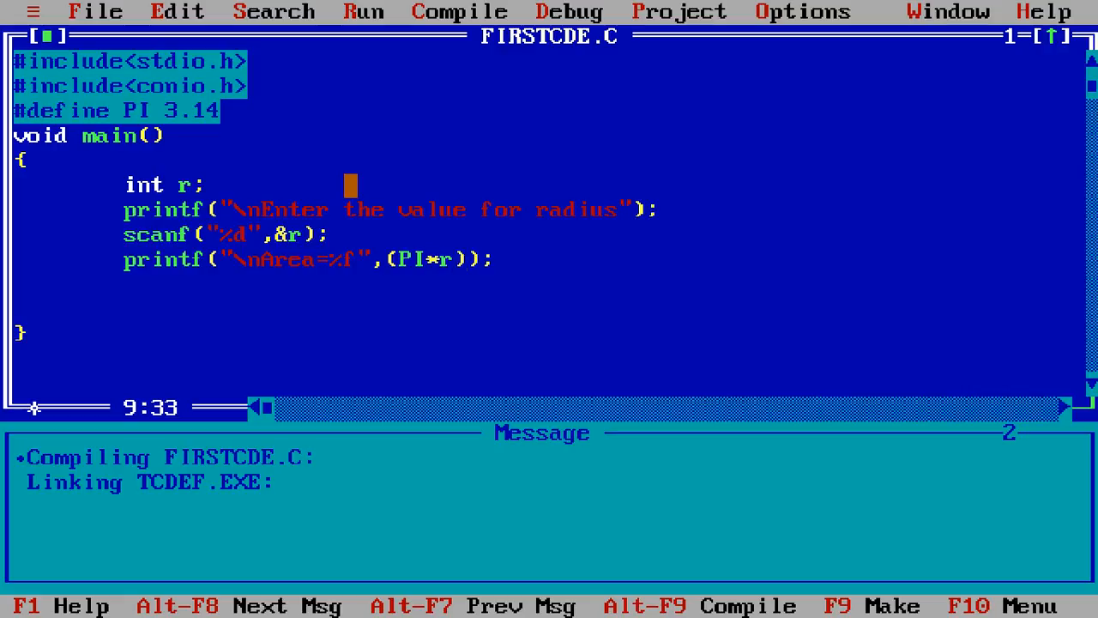
{"action": "type", "text": "*r"}
{"action": "type", "text": "getch"}
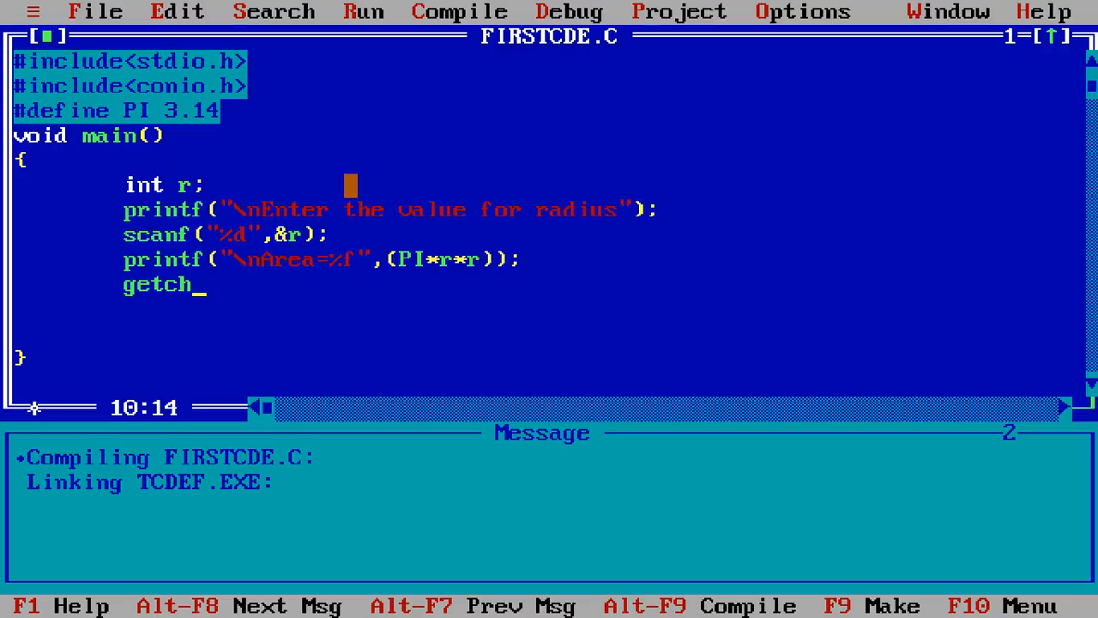
Complete getch() and comment the PI define with //this is symbolic constant
{"action": "type", "text": "()"}
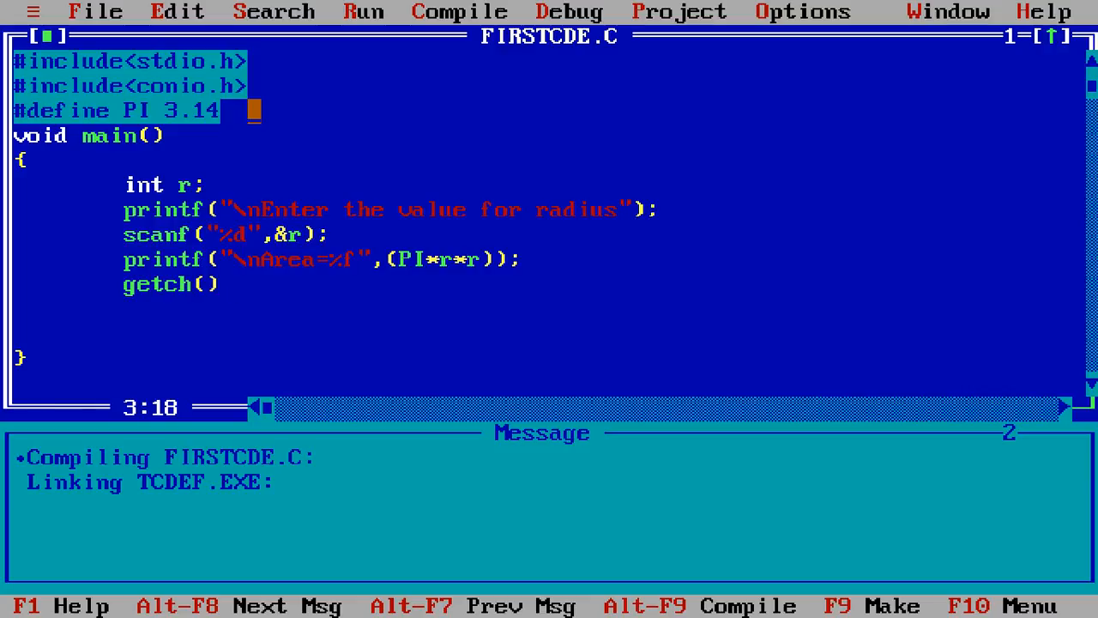
{"action": "type", "text": "//this is sn"}
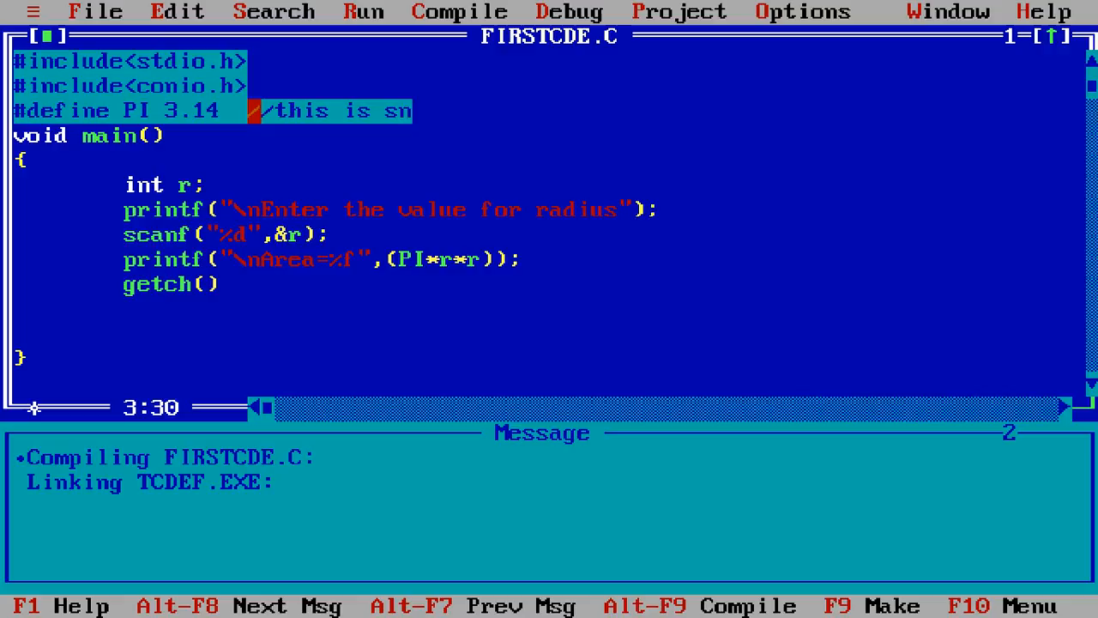
{"action": "type", "text": "mbolic"}
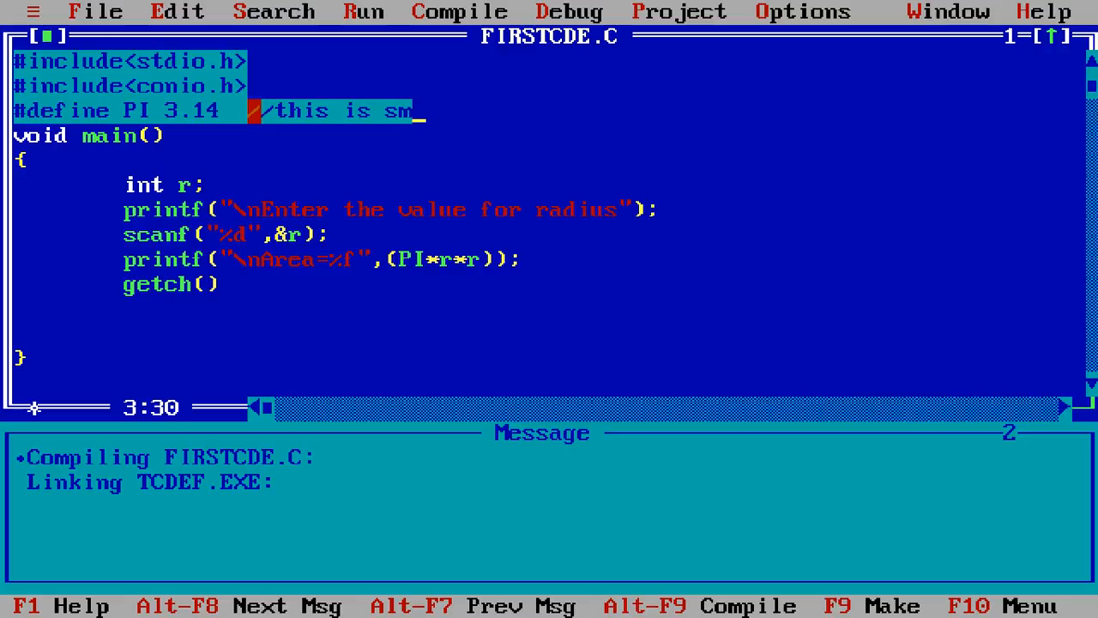
{"action": "type", "text": "yb"}
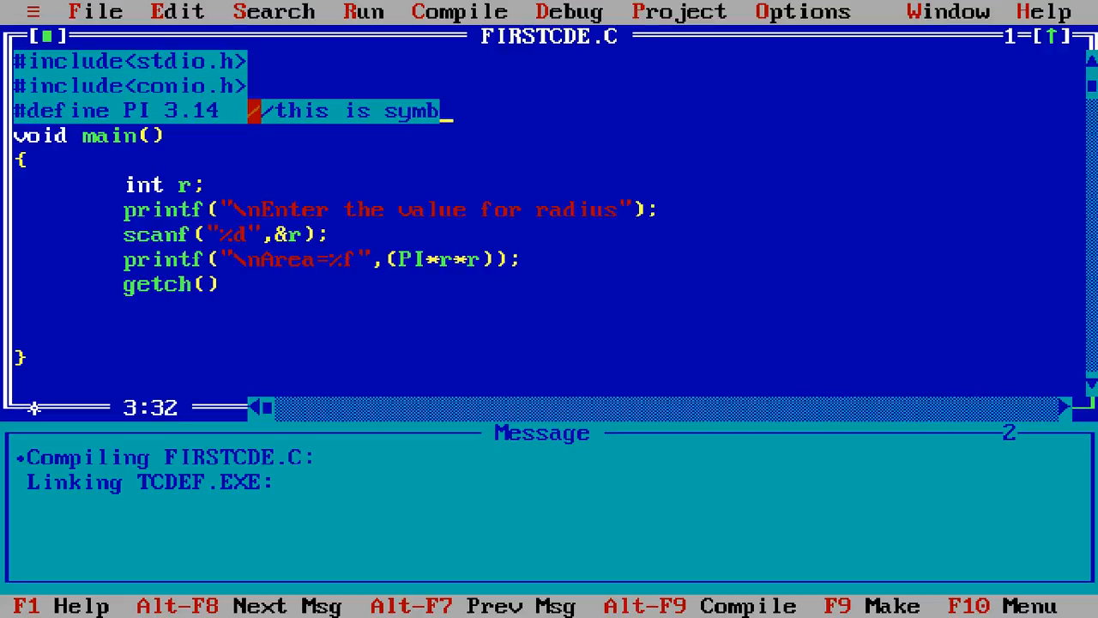
{"action": "type", "text": "olic f"}
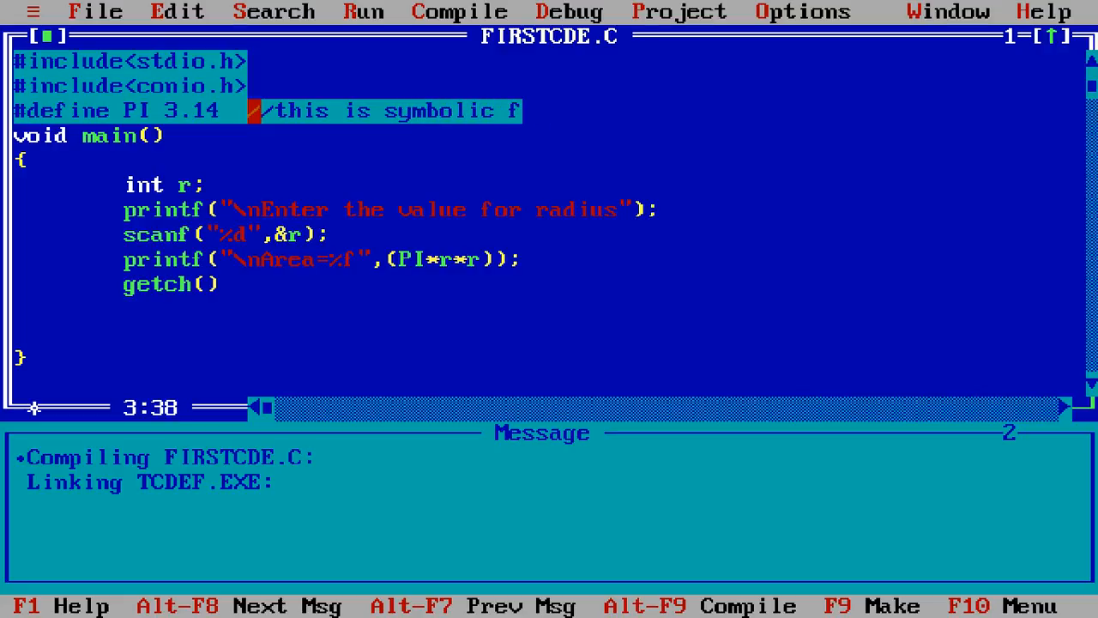
{"action": "type", "text": "constant"}
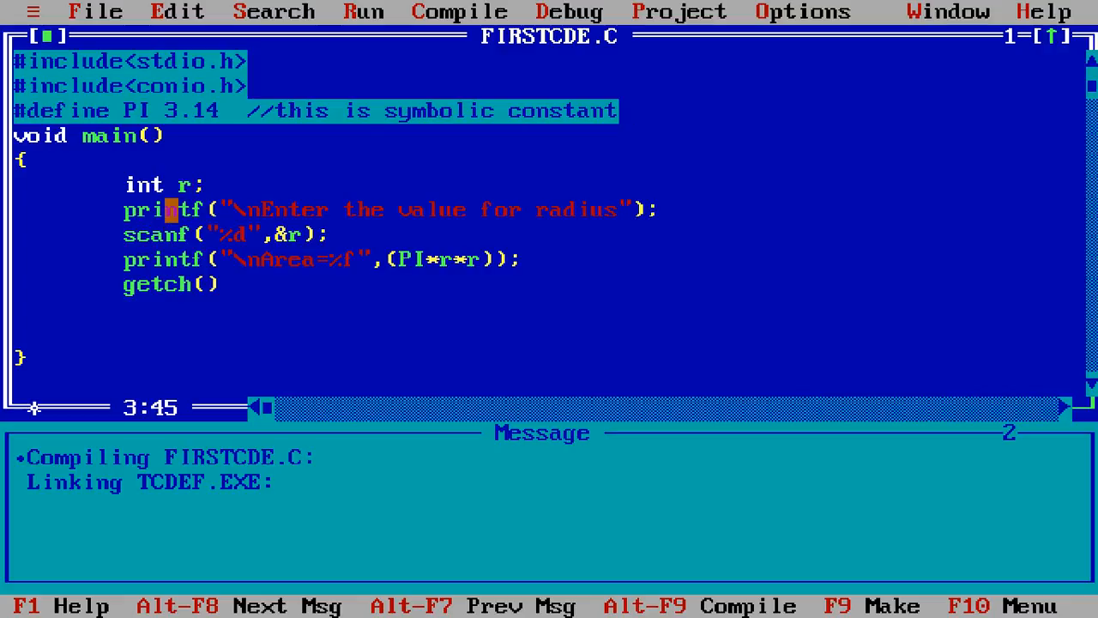
{"action": "mouse_move", "coordinate": [363, 209]}
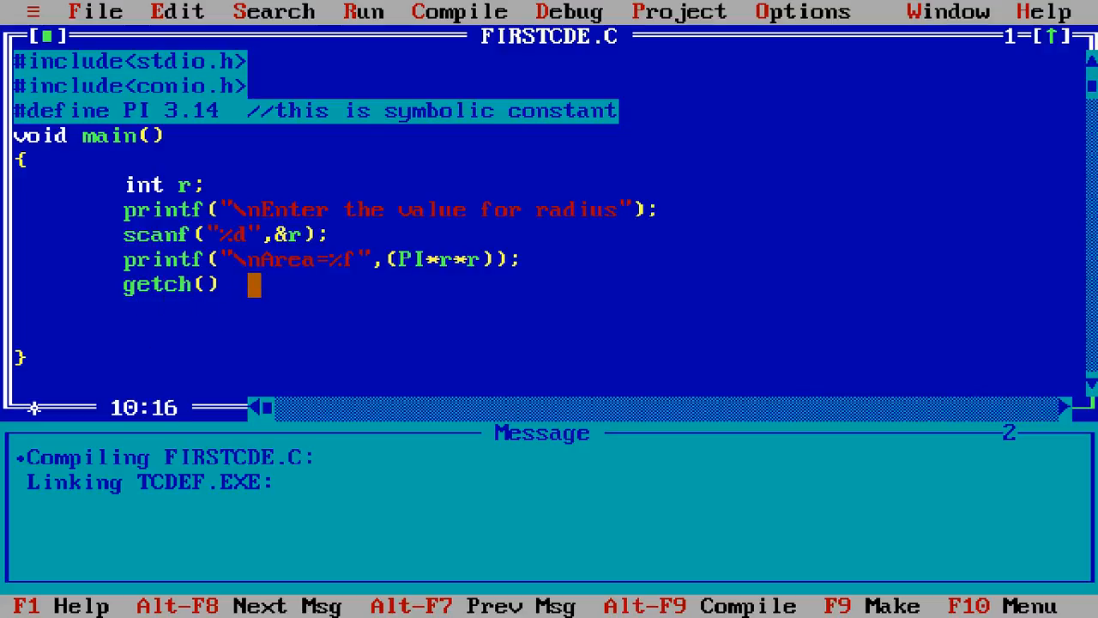
End getch() with a semicolon and run the program from the Run menu
{"action": "type", "text": ";"}
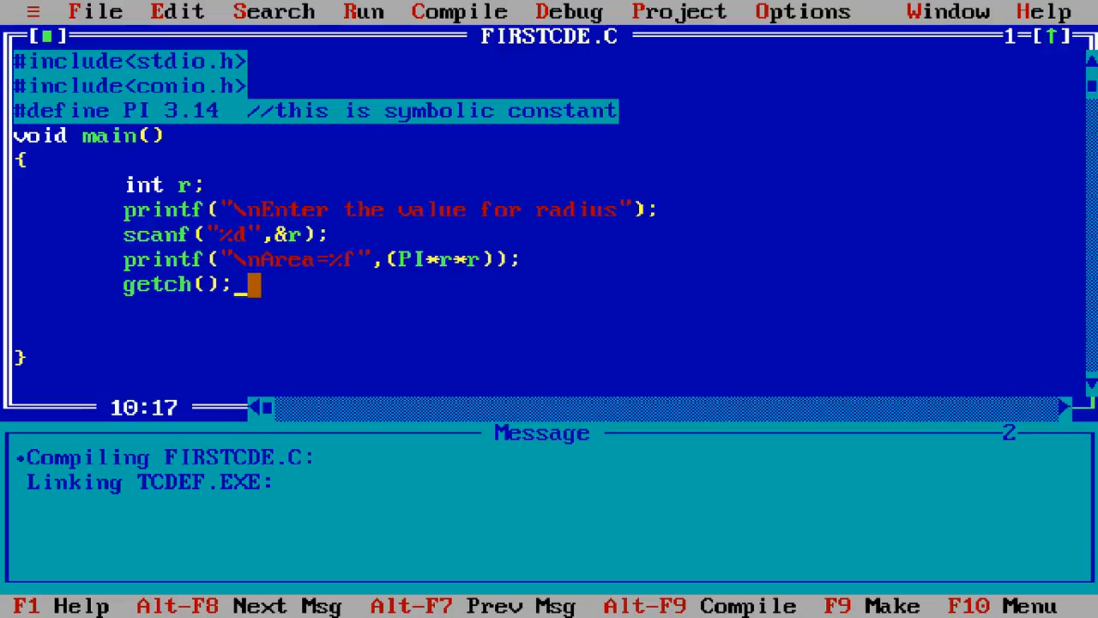
{"action": "left_click", "coordinate": [363, 11]}
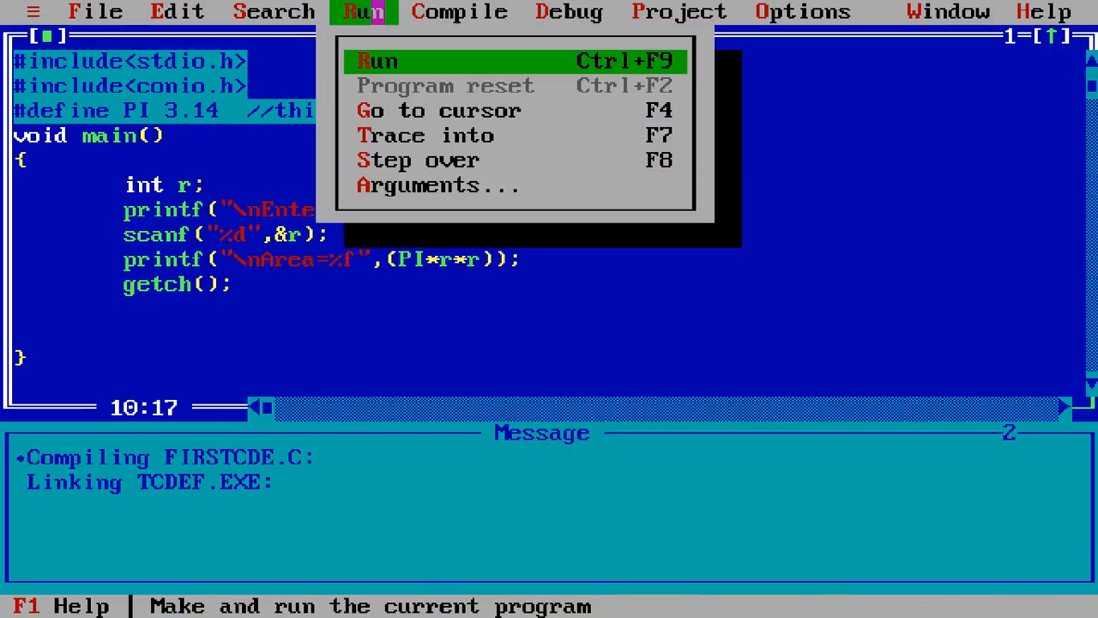
{"action": "left_click", "coordinate": [378, 61]}
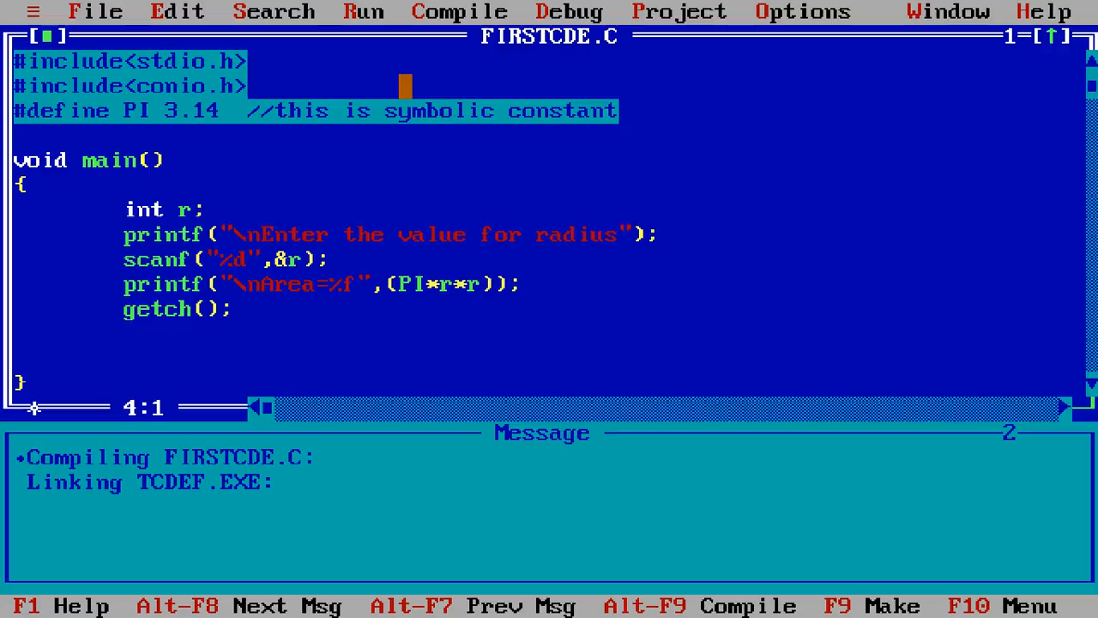
Add #define plus + below the PI definition
{"action": "type", "text": "#define p"}
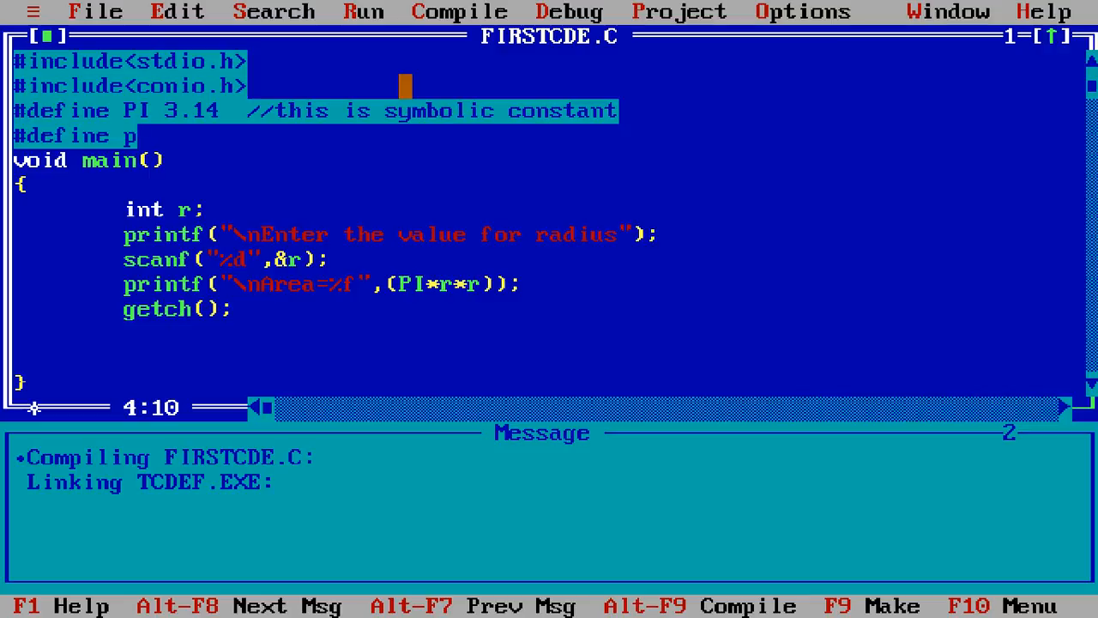
{"action": "type", "text": "lus"}
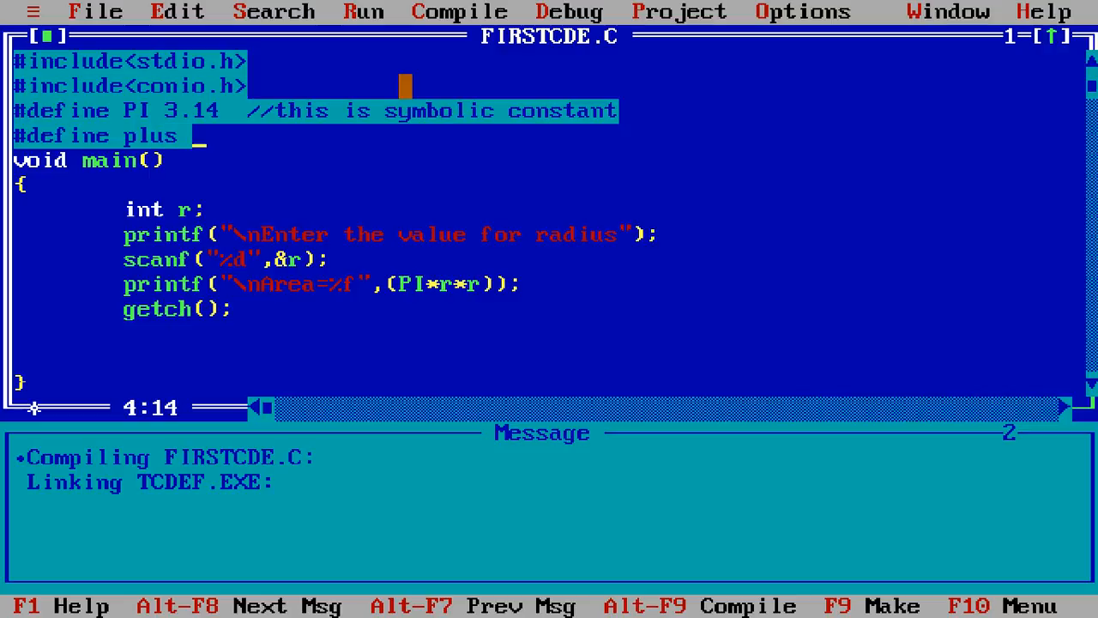
{"action": "type", "text": "+"}
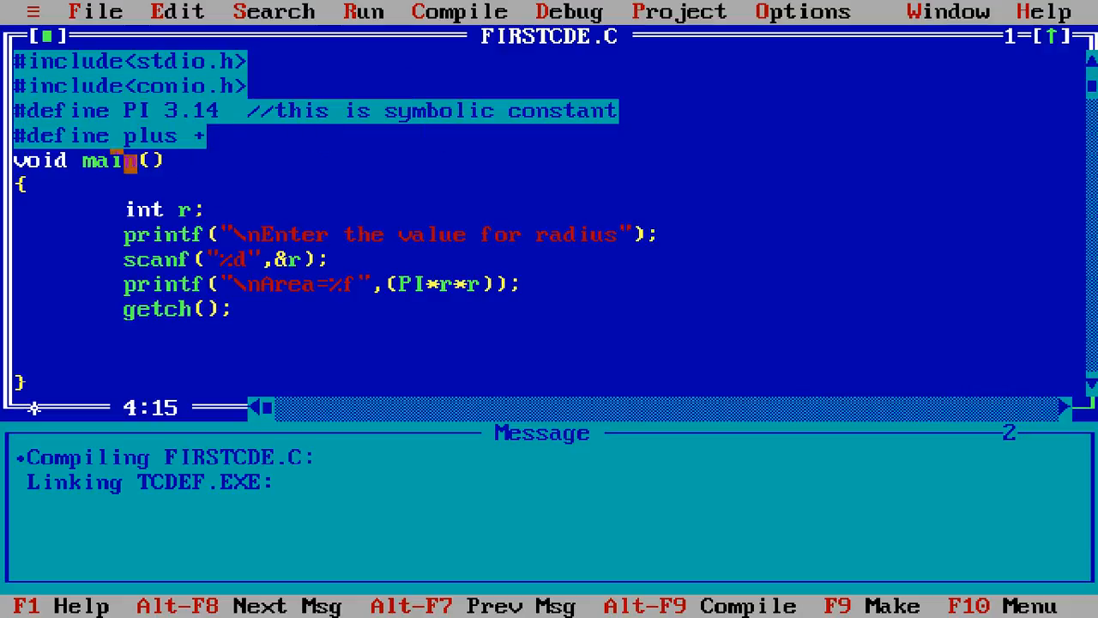
{"action": "left_click", "coordinate": [158, 136]}
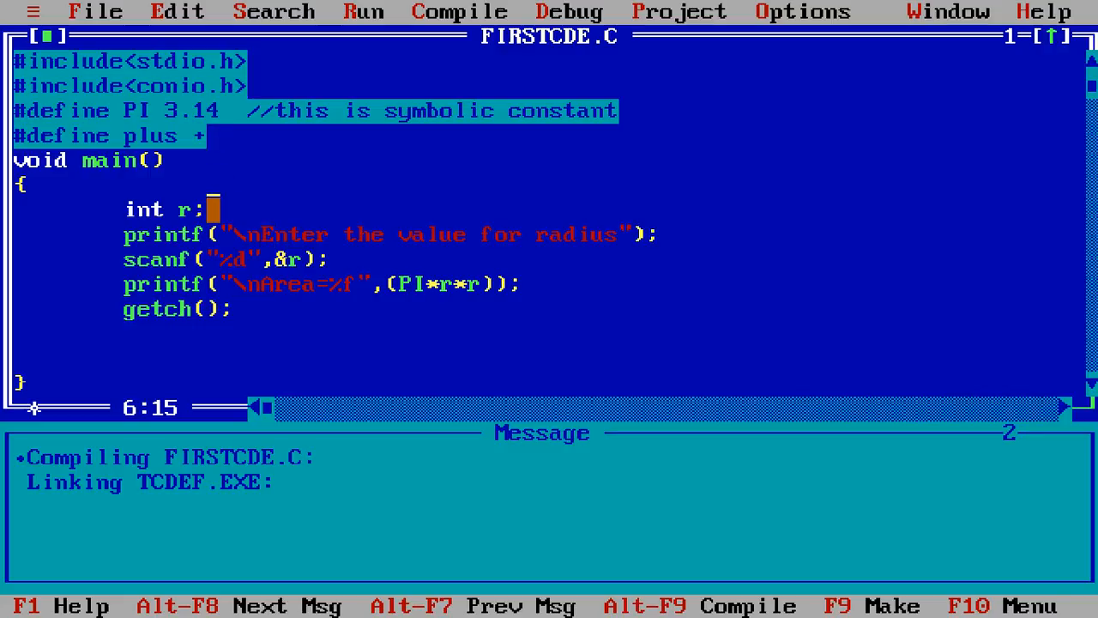
Declare x,y alongside r and prompt "Enter the value for x and y"
{"action": "type", "text": ","}
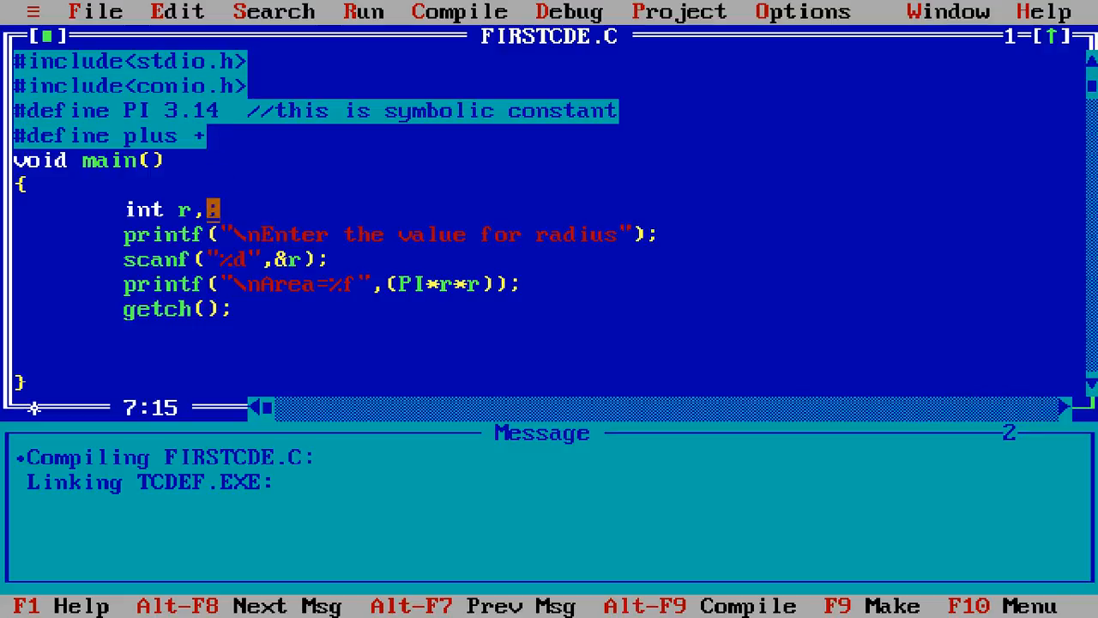
{"action": "type", "text": "x,y"}
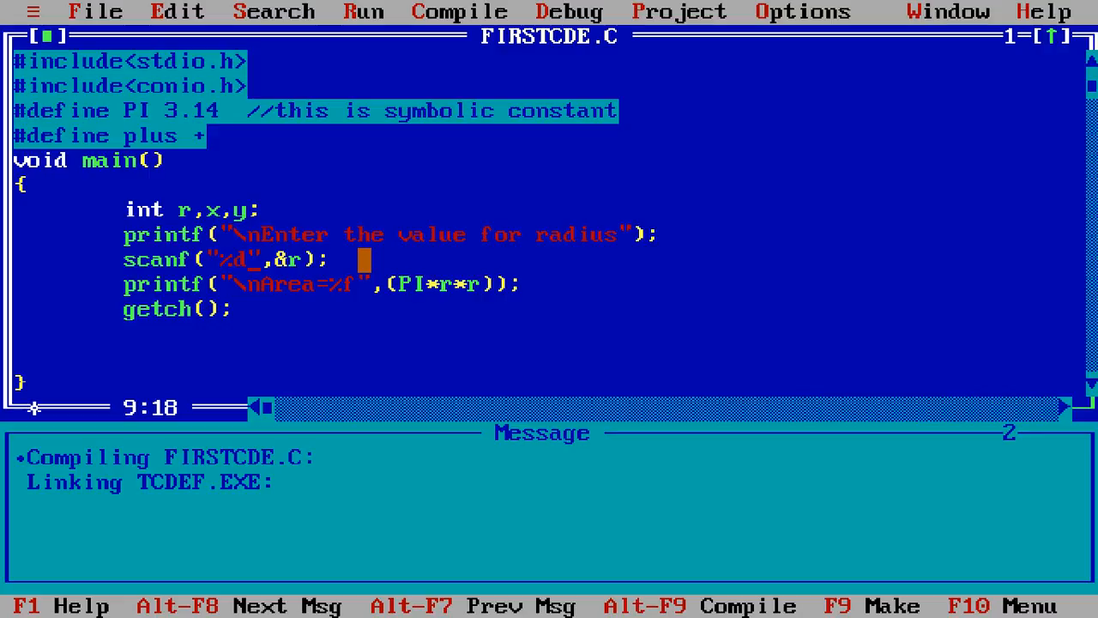
{"action": "key", "text": "Enter"}
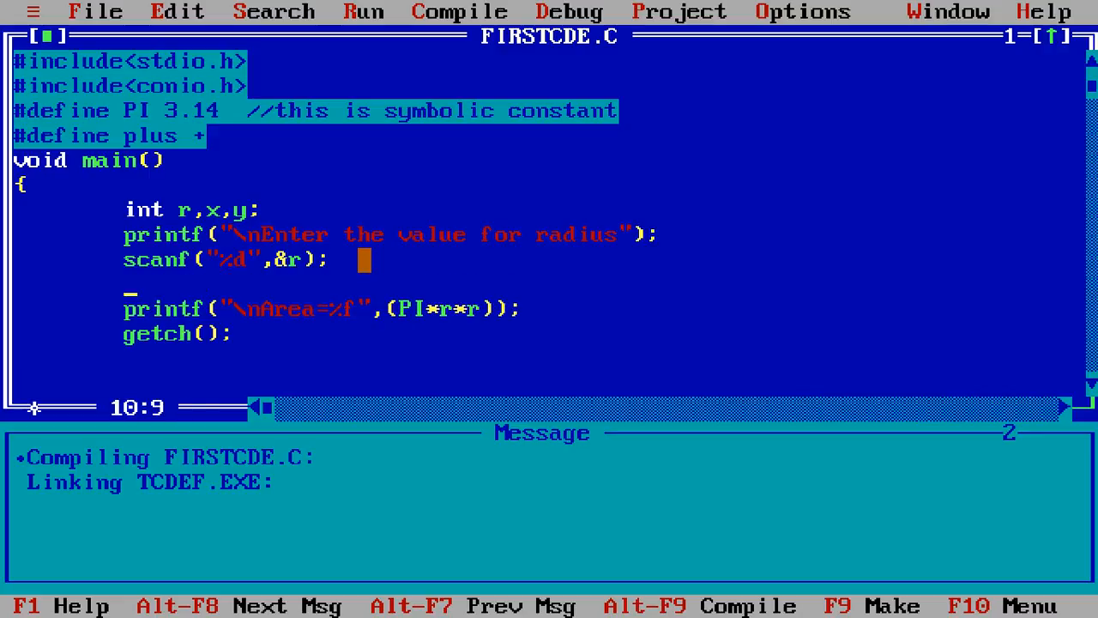
{"action": "type", "text": "printf"}
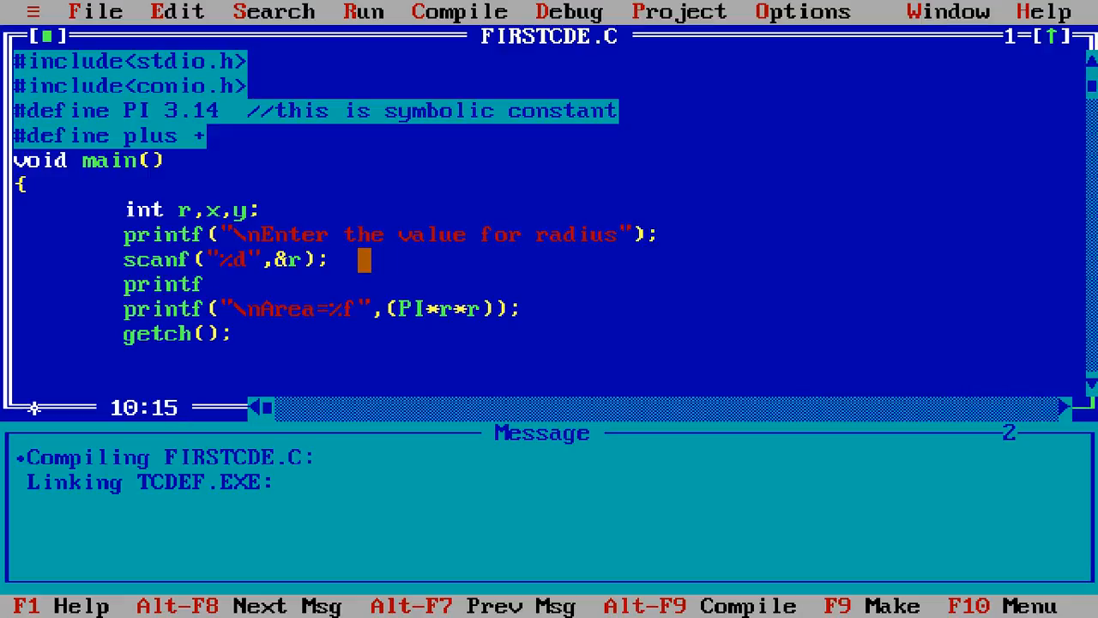
{"action": "type", "text": "();"}
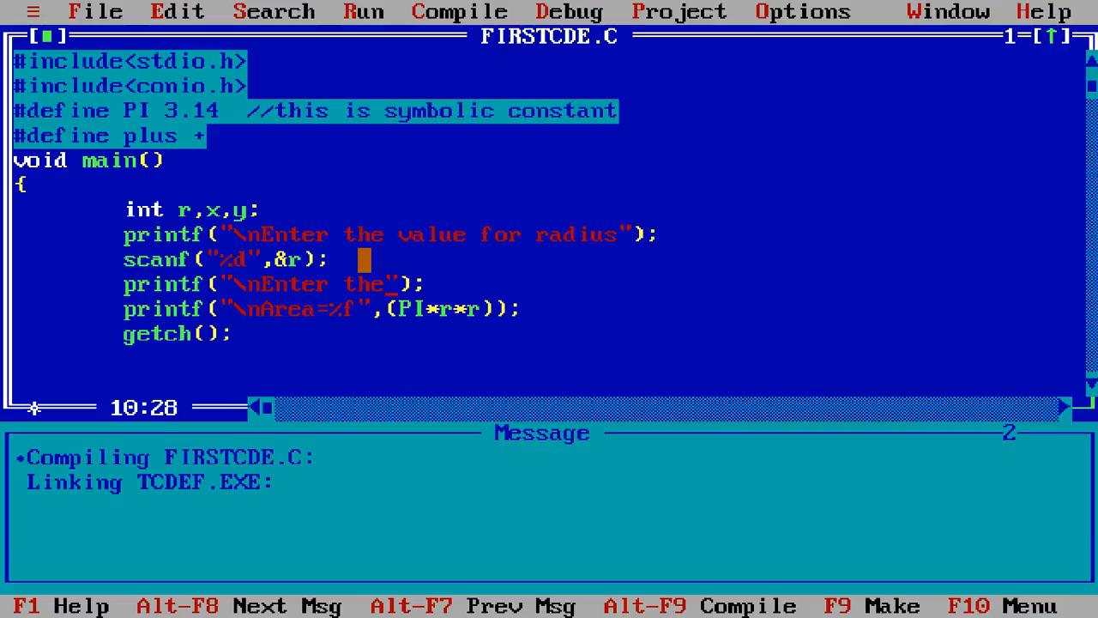
{"action": "type", "text": "value for"}
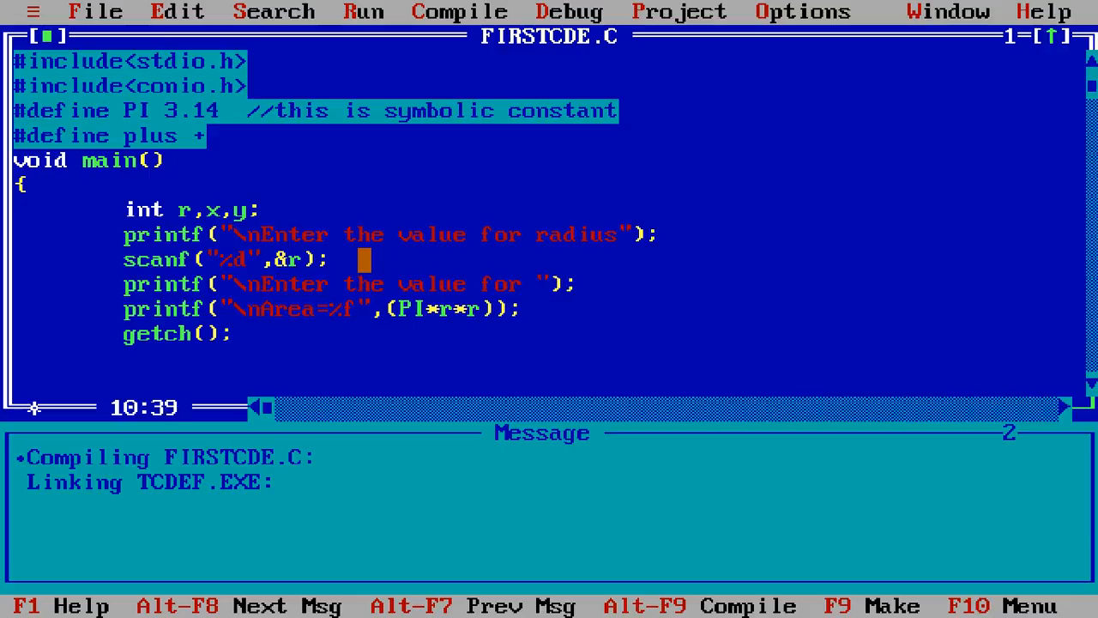
{"action": "type", "text": "x and y"}
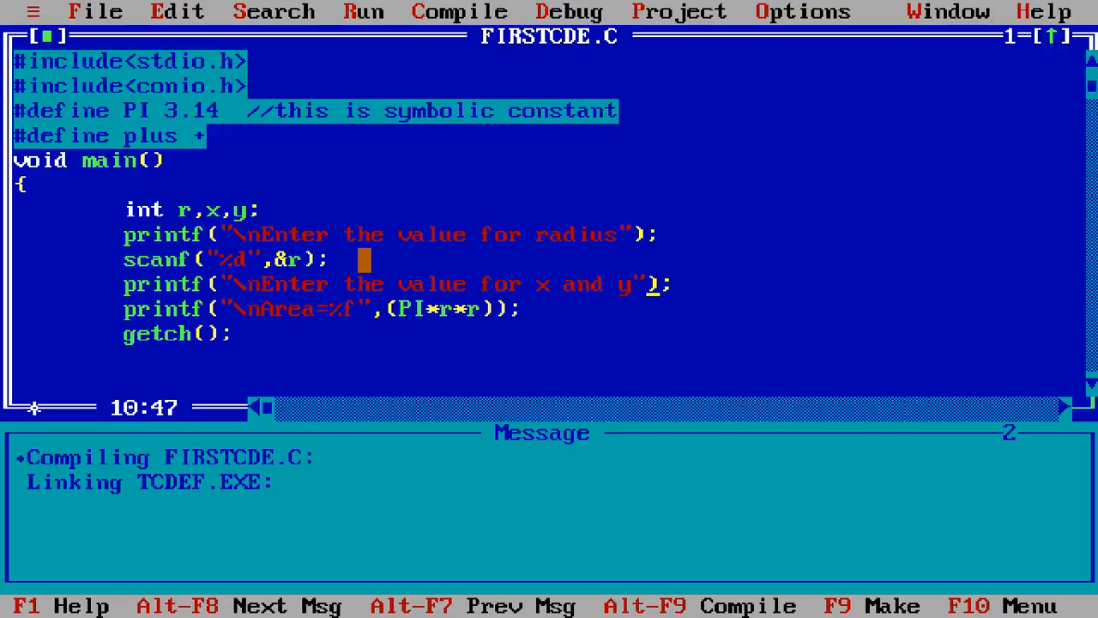
Read both values with scanf("%d %d",&x,&y);
{"action": "type", "text": "scanf"}
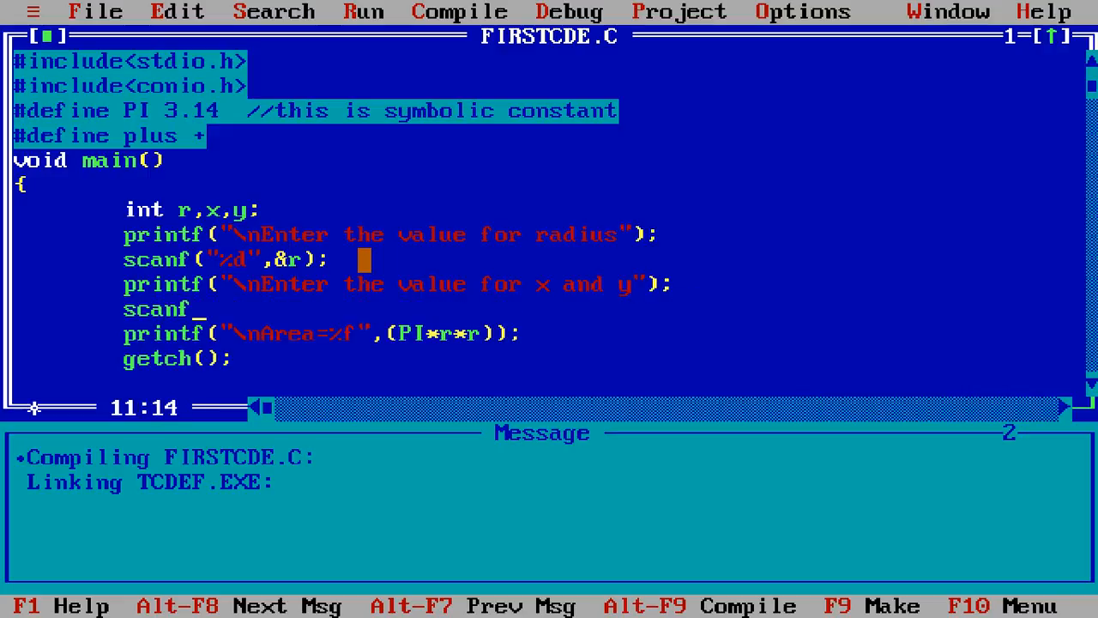
{"action": "type", "text": "();"}
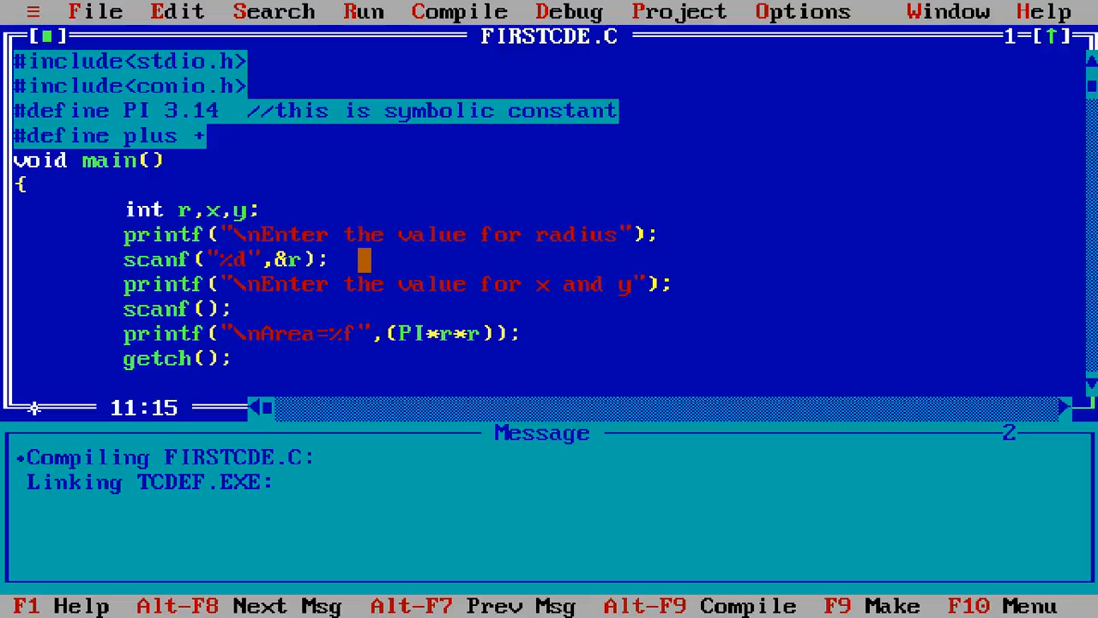
{"action": "type", "text": "%\""}
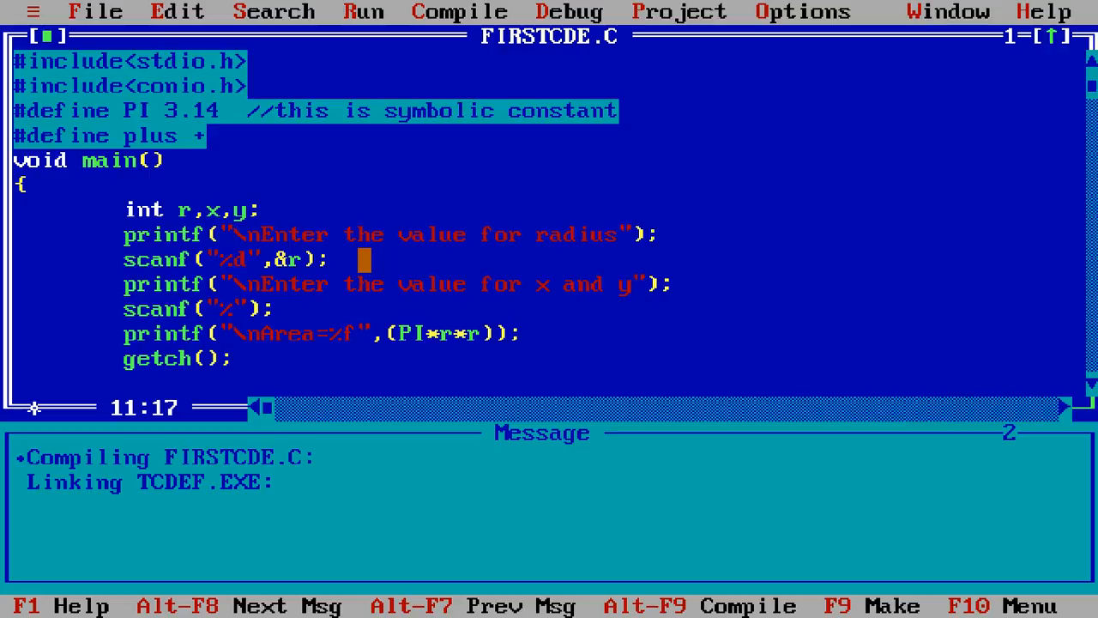
{"action": "type", "text": "d %d"}
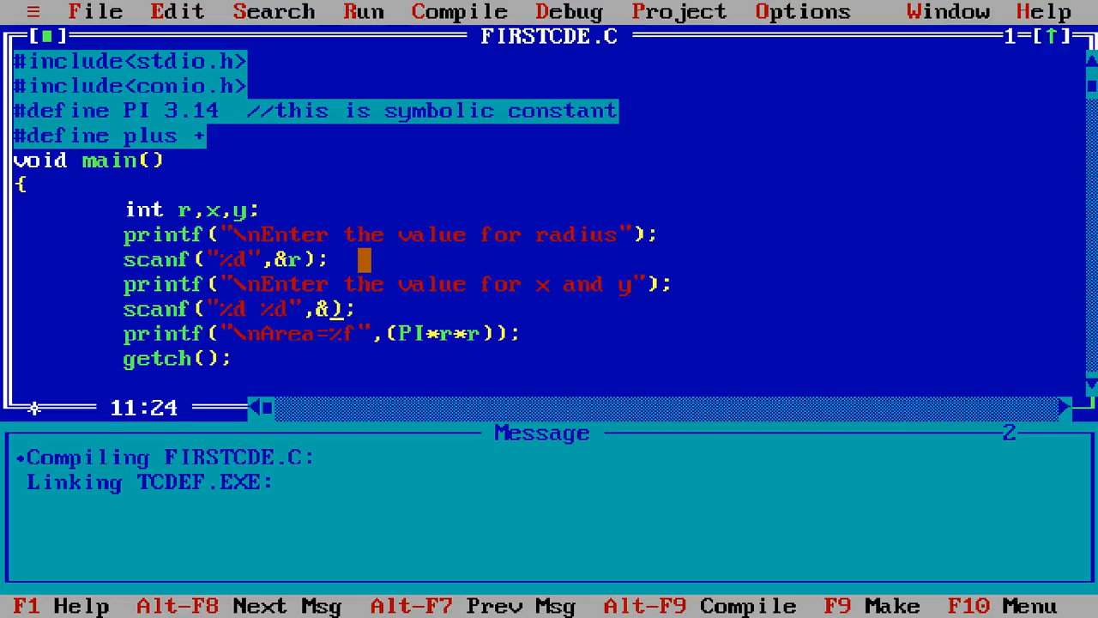
{"action": "type", "text": "x,"}
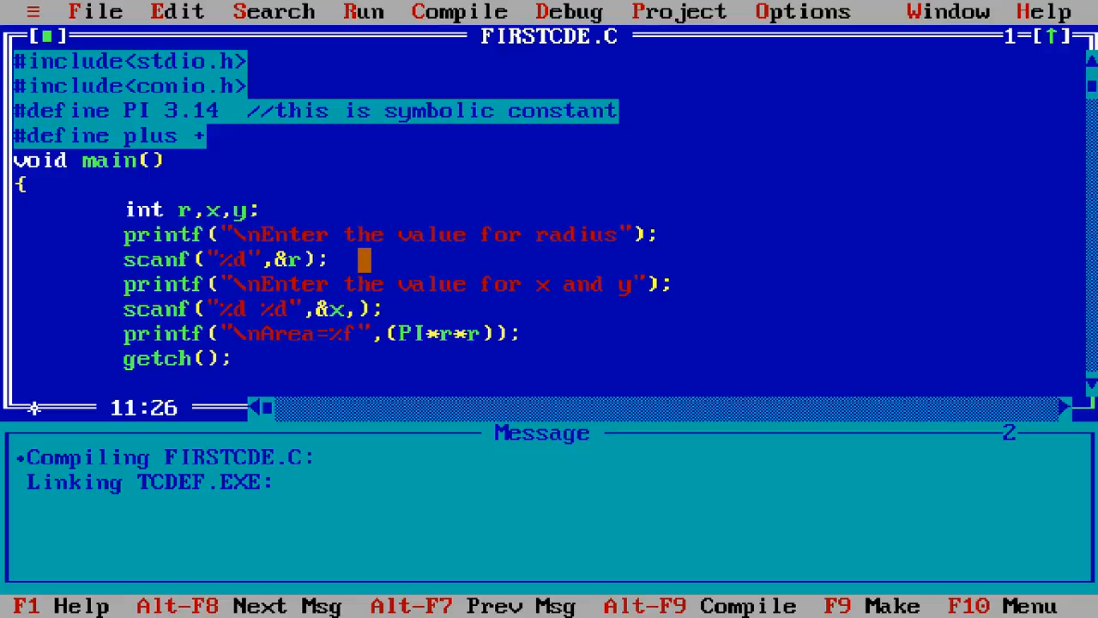
{"action": "type", "text": "&y"}
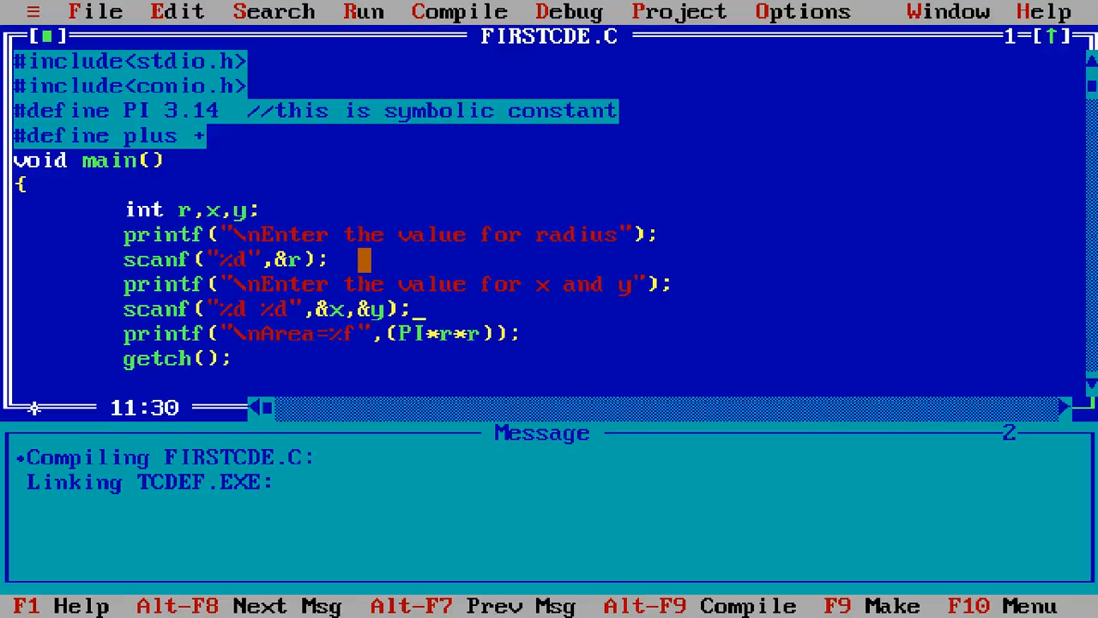
Add printf("\nsum=%d",(x plus y)); below the x and y input
{"action": "key", "text": "enter"}
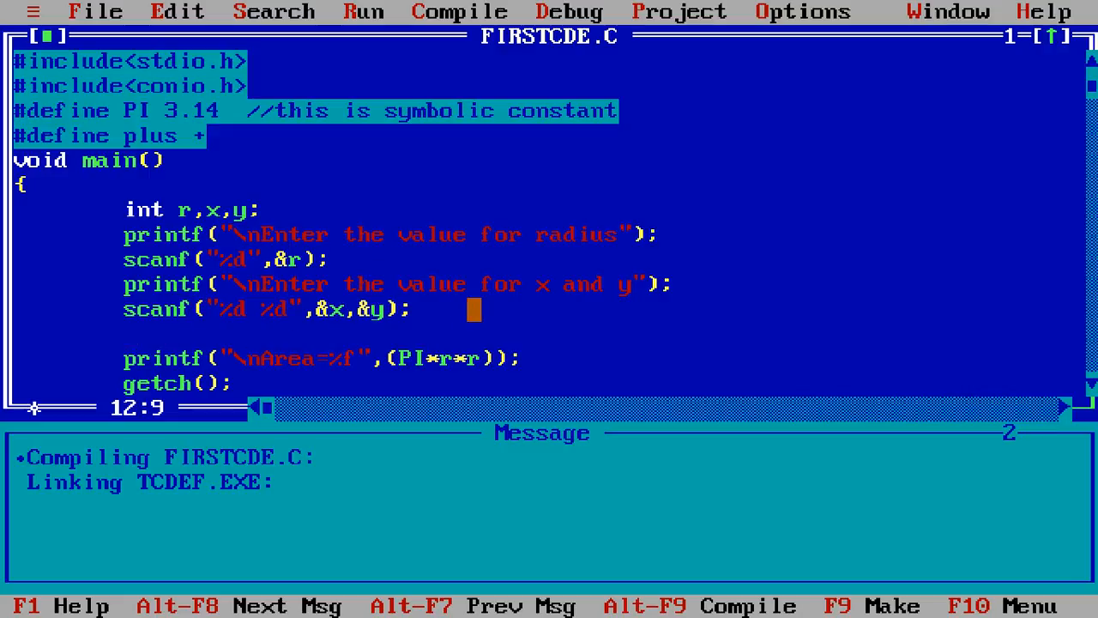
{"action": "type", "text": "print"}
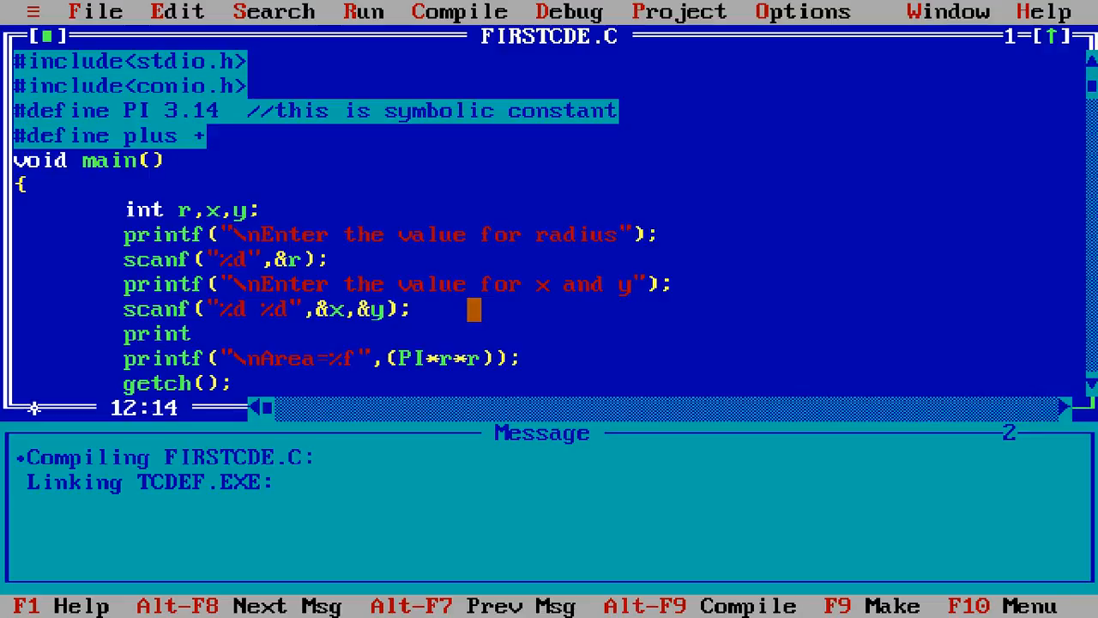
{"action": "type", "text": "f();"}
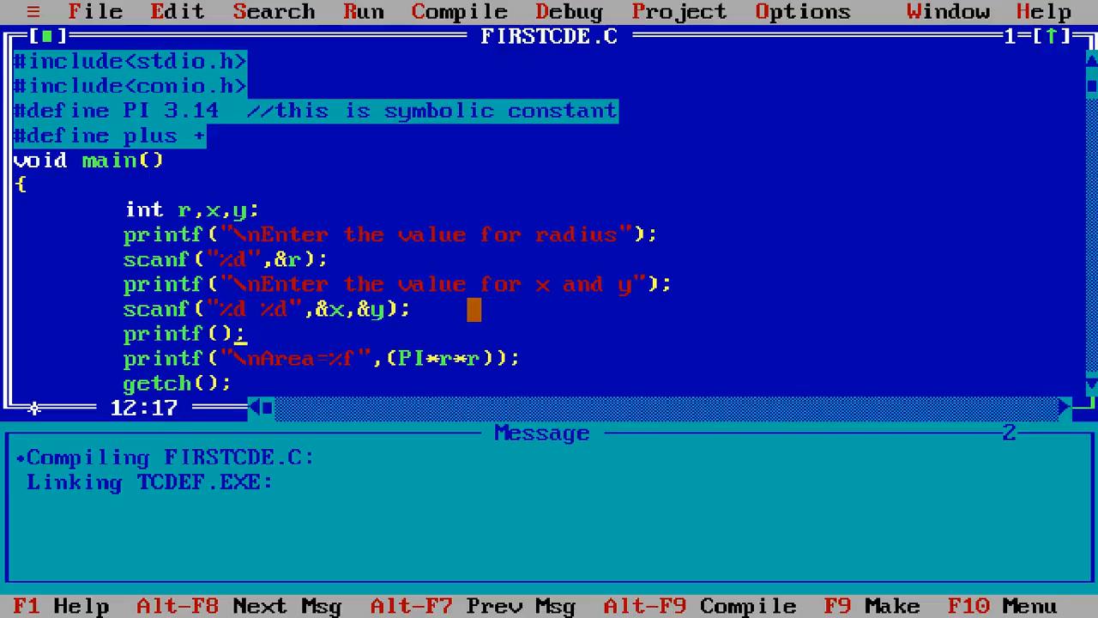
{"action": "type", "text": "\"\\nsum="}
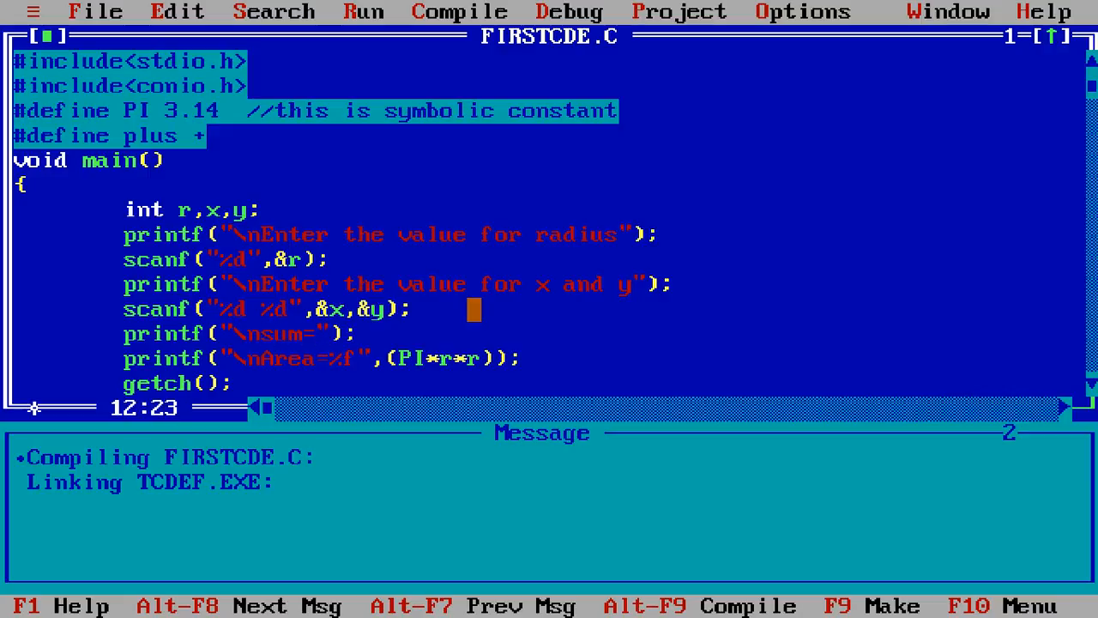
{"action": "type", "text": "%d"}
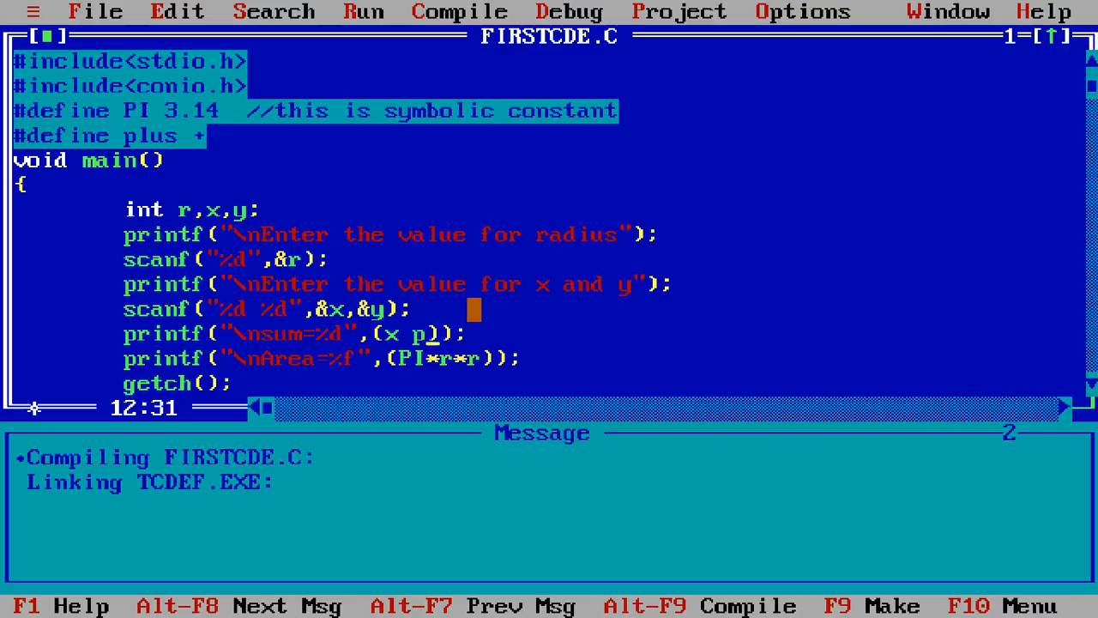
{"action": "type", "text": "lus y"}
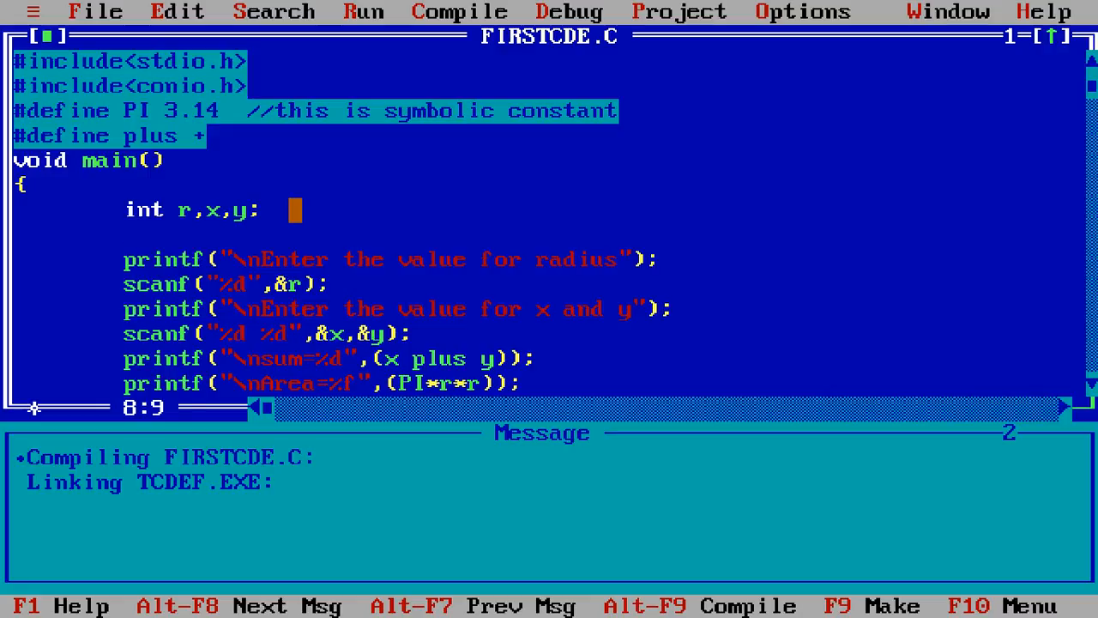
Insert clrscr(); after the variable declaration
{"action": "type", "text": "clrsc"}
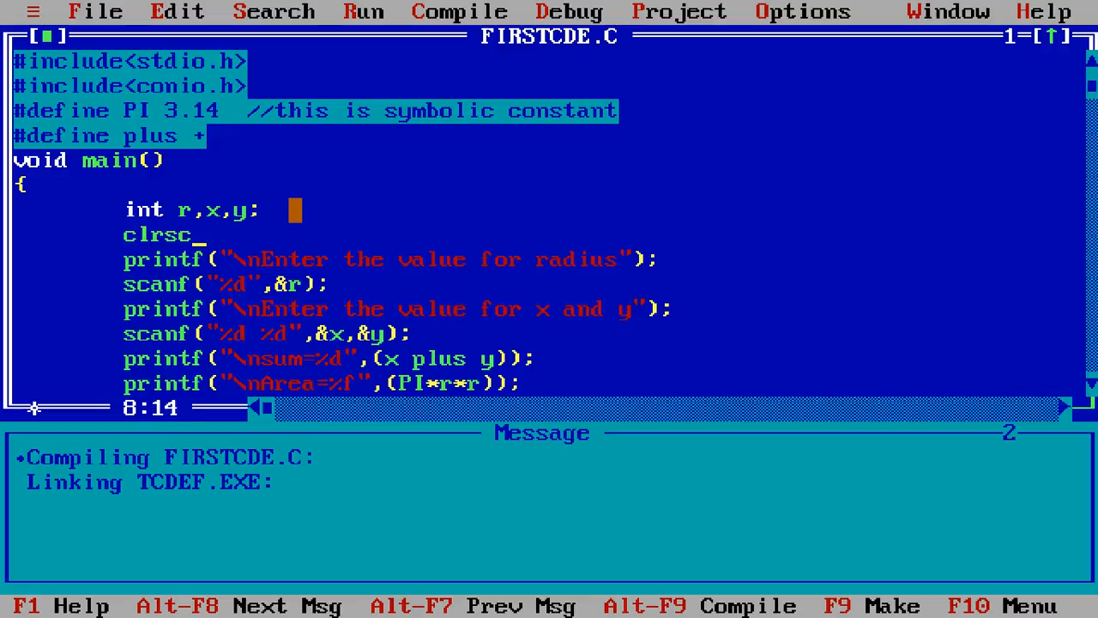
{"action": "type", "text": "r()"}
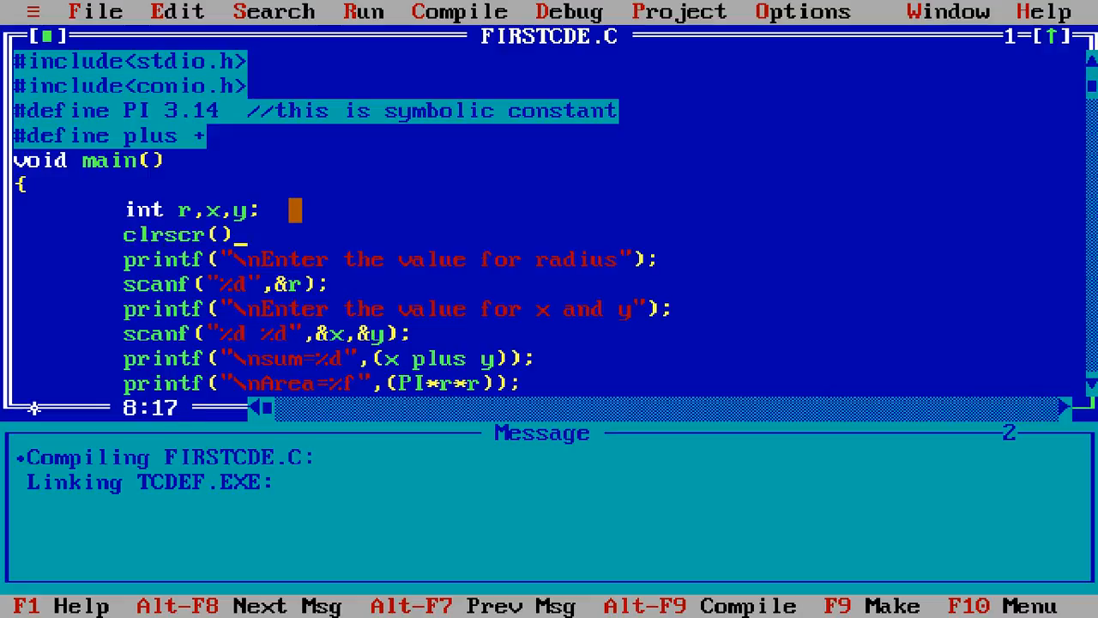
{"action": "type", "text": ";"}
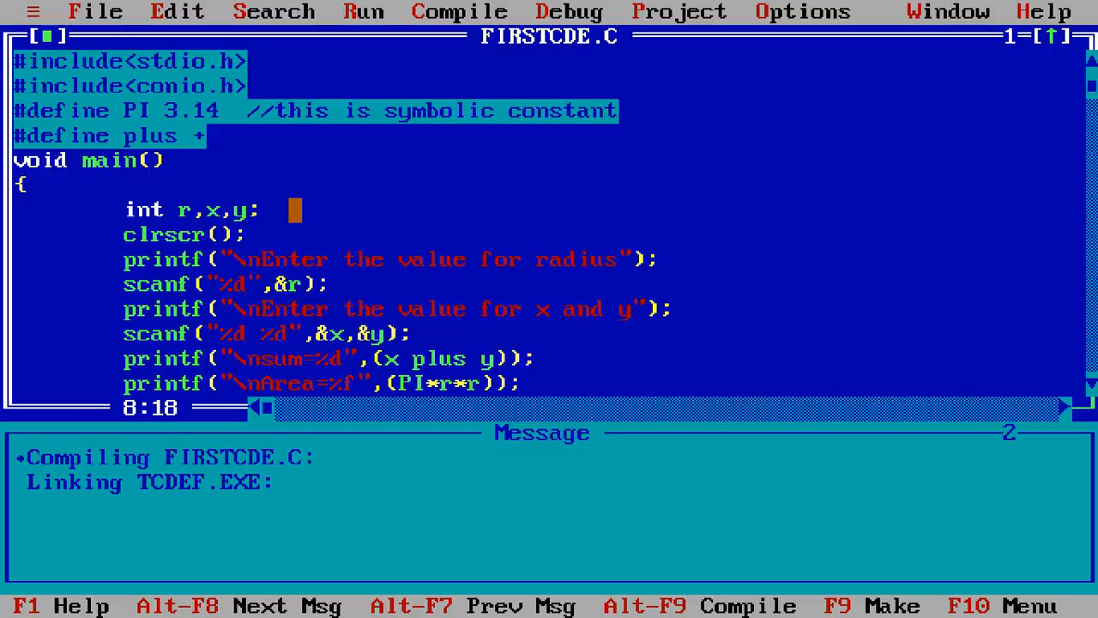
Run with radius 3 and x, y of 20 and 10, giving sum=30 and Area=28.26
{"action": "key", "text": "ctrl+f9"}
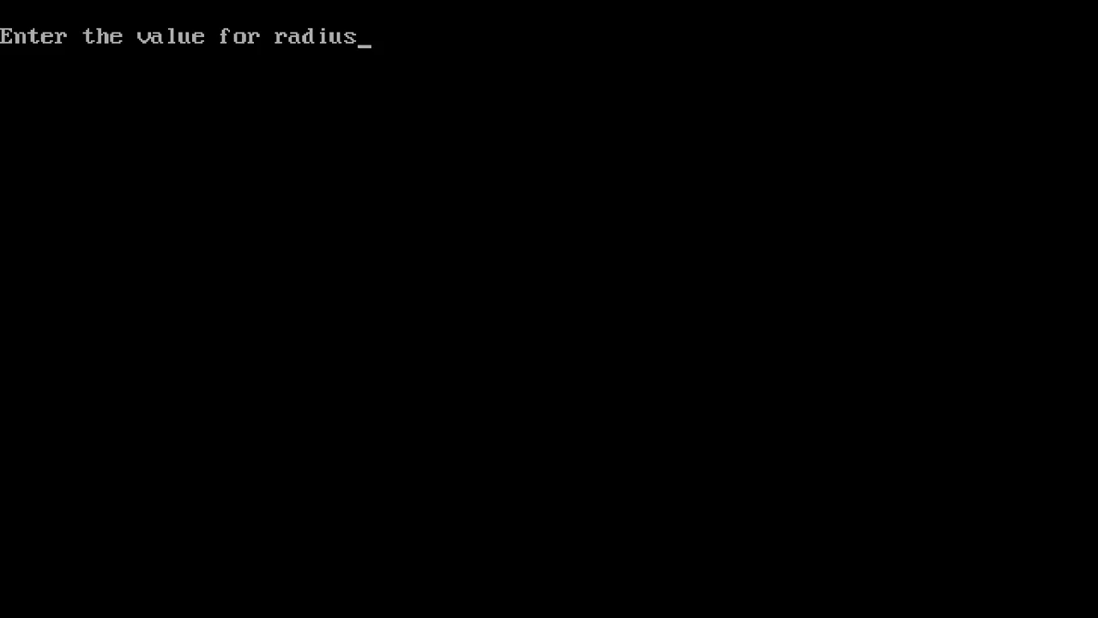
{"action": "type", "text": "3"}
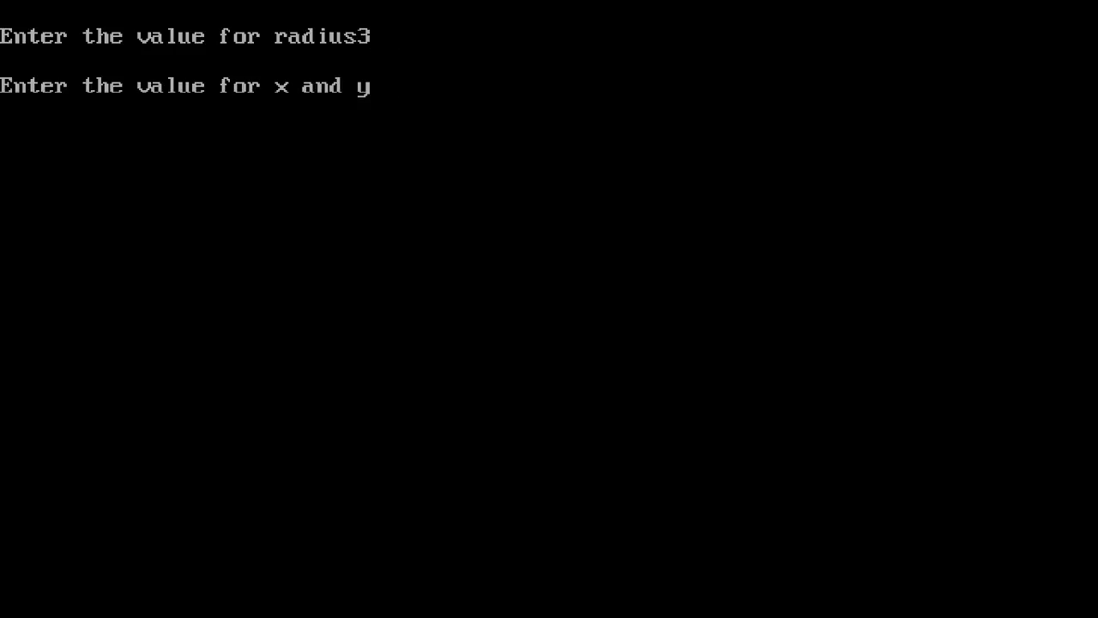
{"action": "type", "text": "20"}
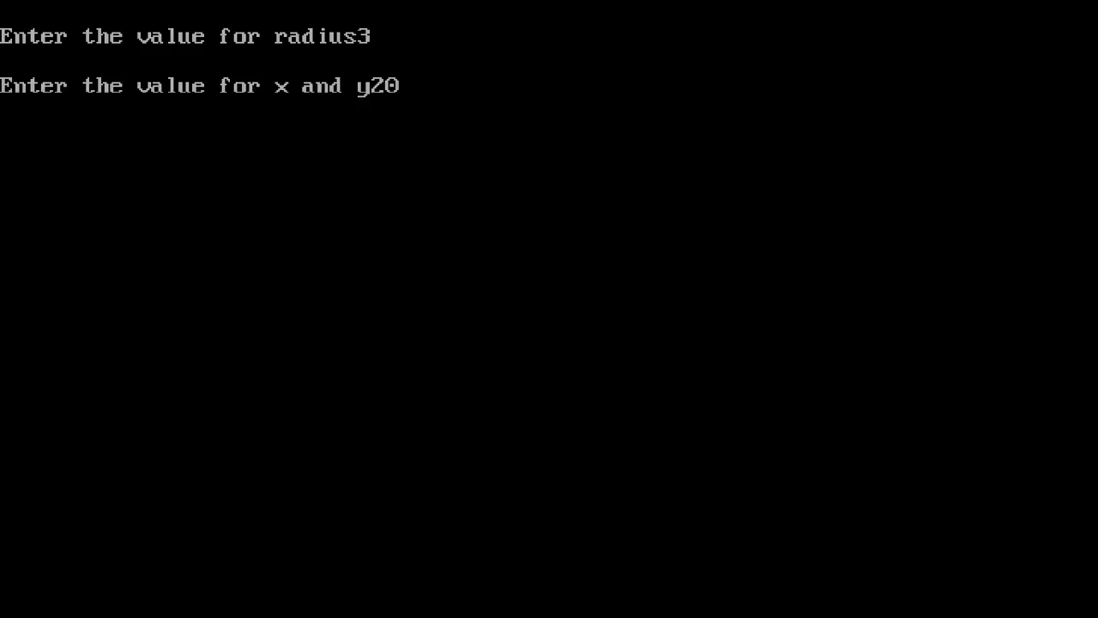
{"action": "type", "text": "10"}
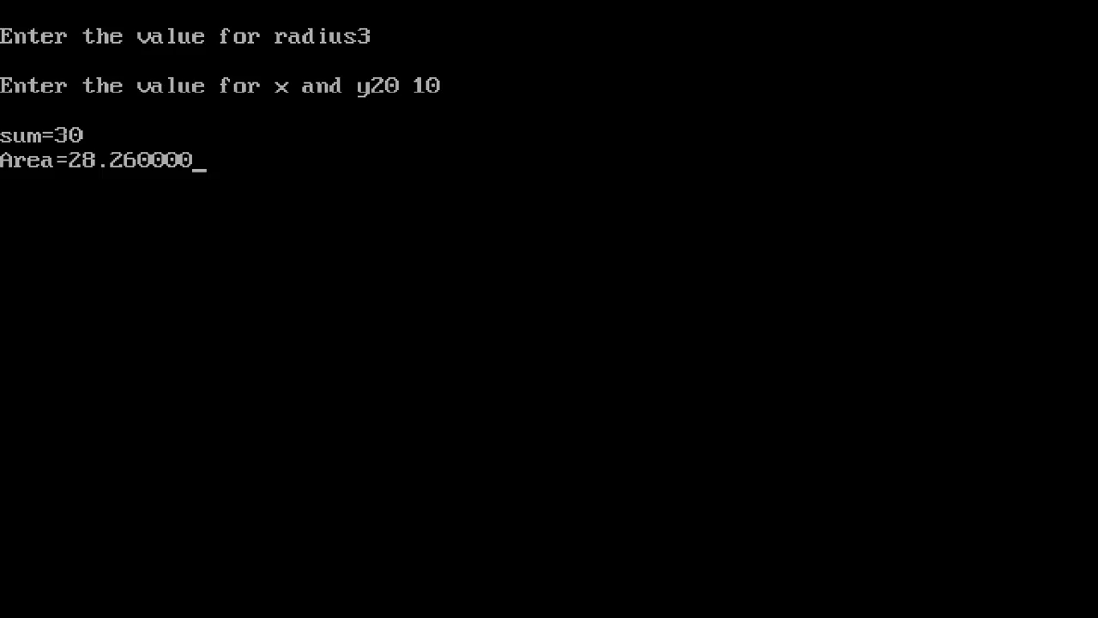